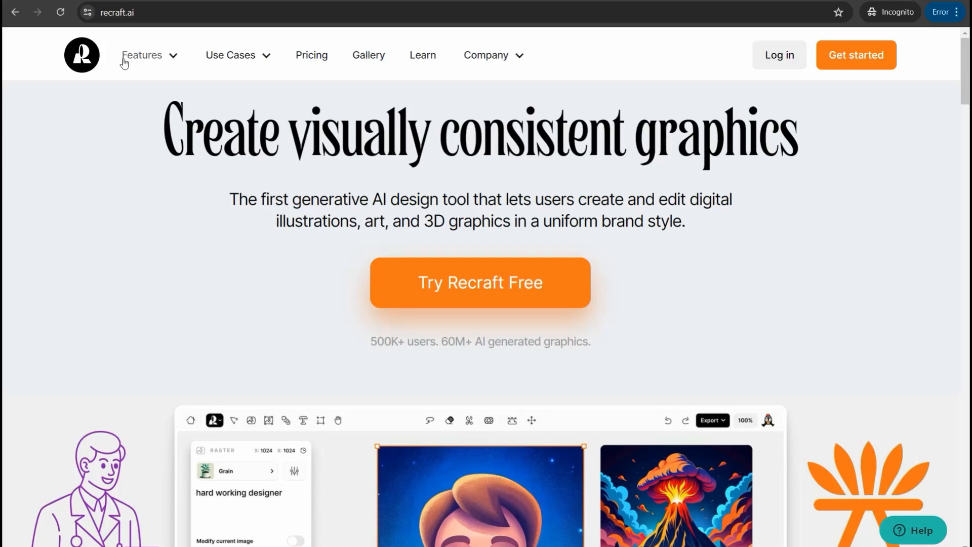
mouse_move(225, 188)
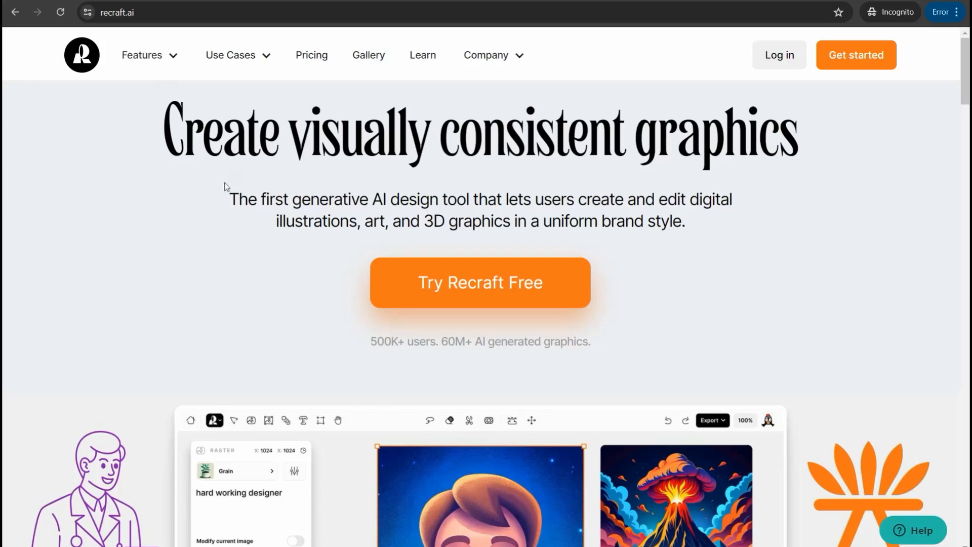
mouse_move(228, 186)
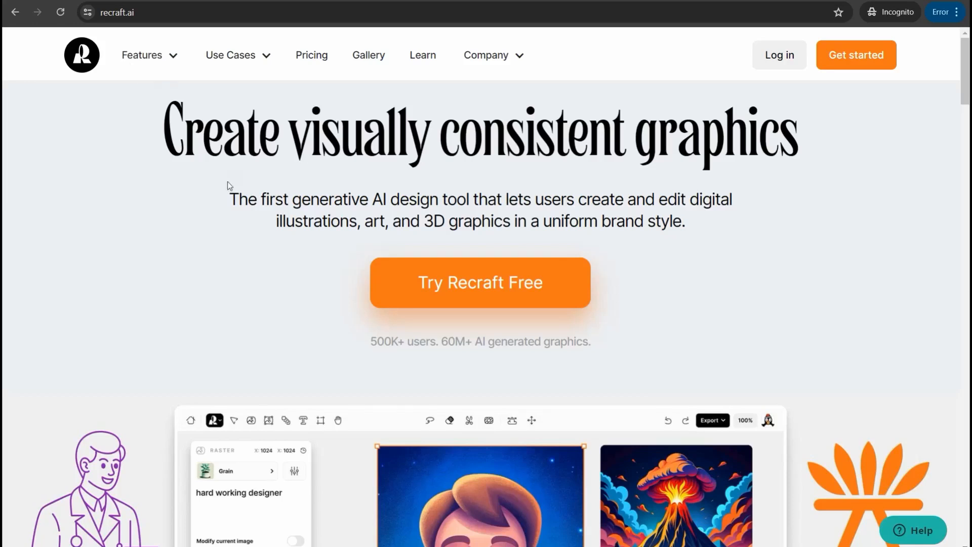
mouse_move(295, 255)
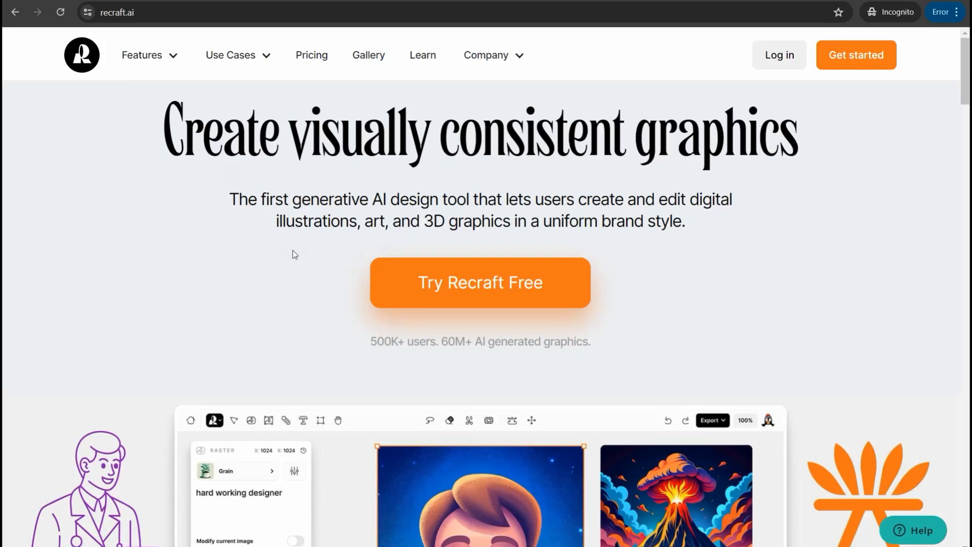
mouse_move(780, 55)
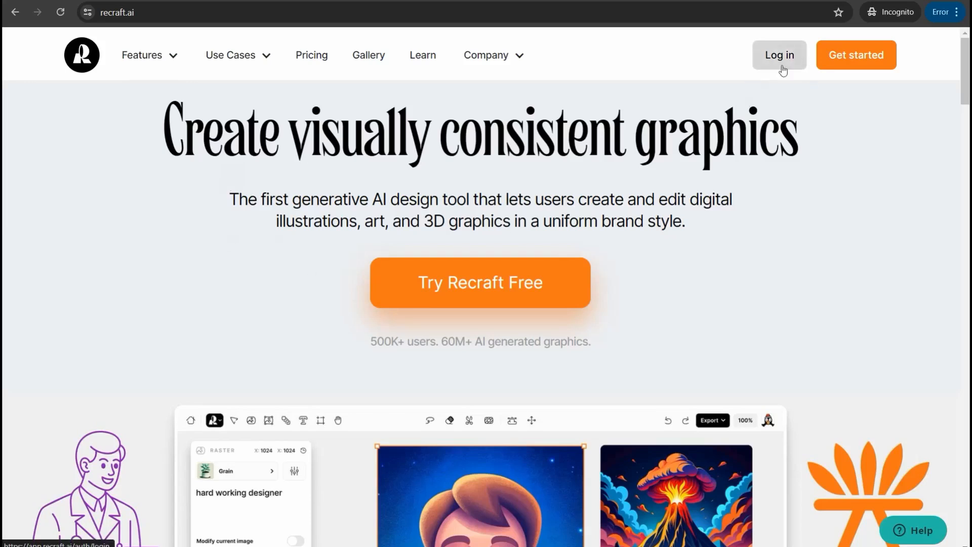
mouse_move(852, 66)
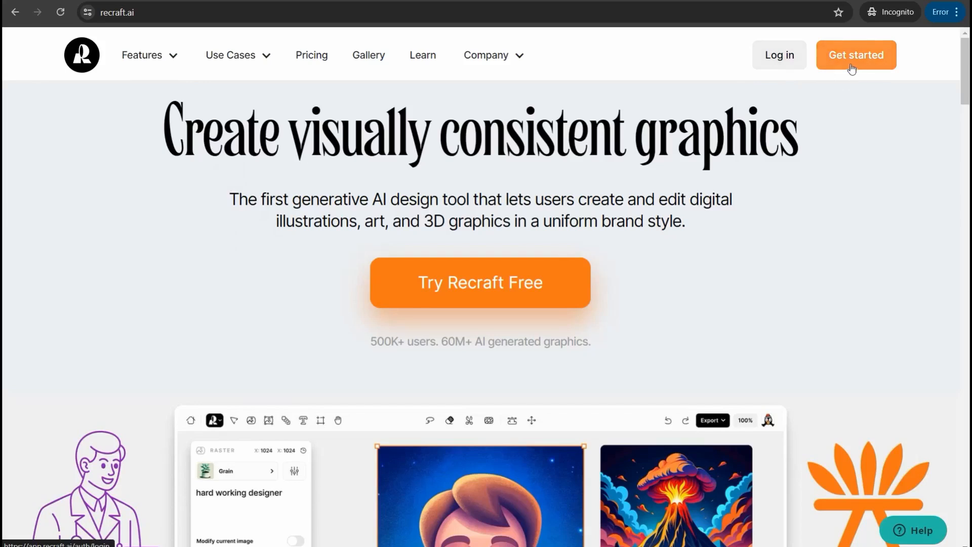
Enter the app's projects area listing the Super Mario project and an empty project.
click(856, 55)
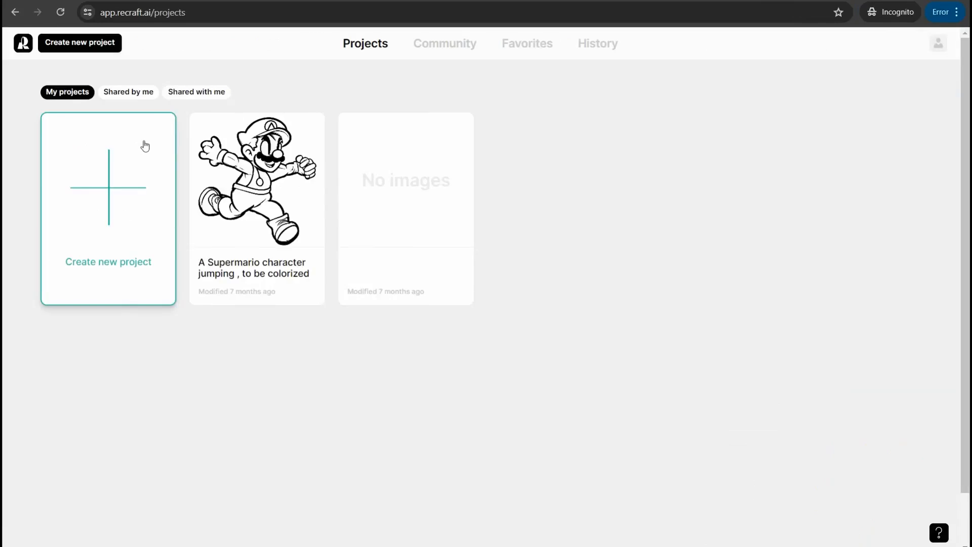
mouse_move(257, 180)
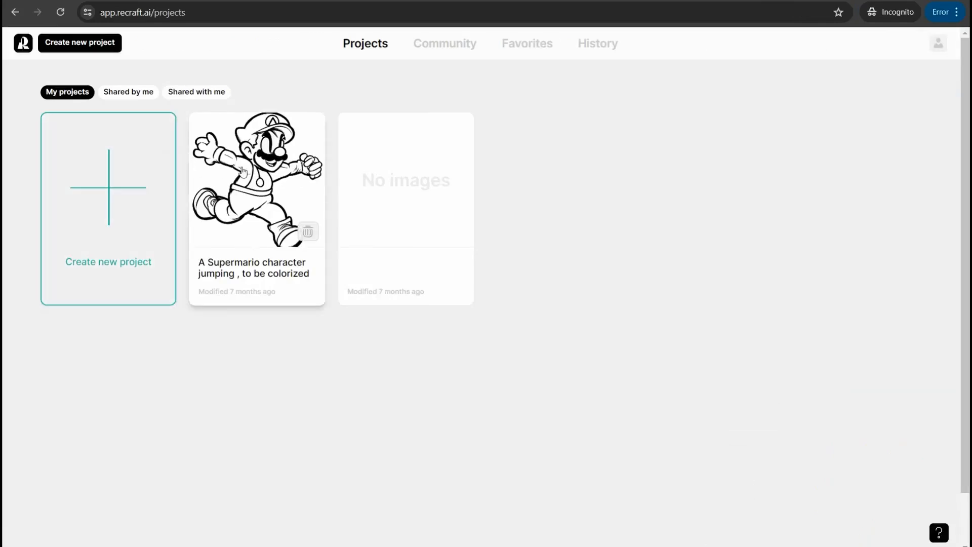
mouse_move(272, 154)
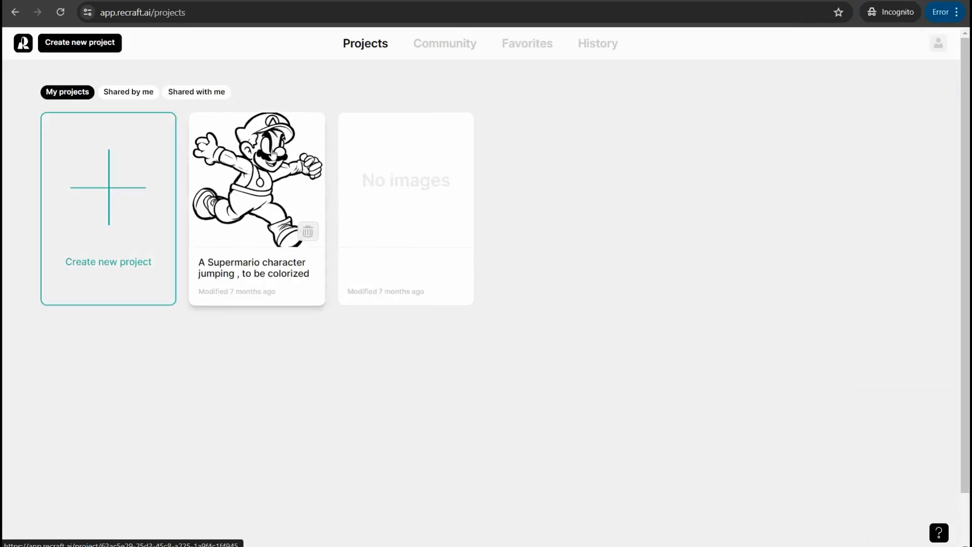
mouse_move(273, 155)
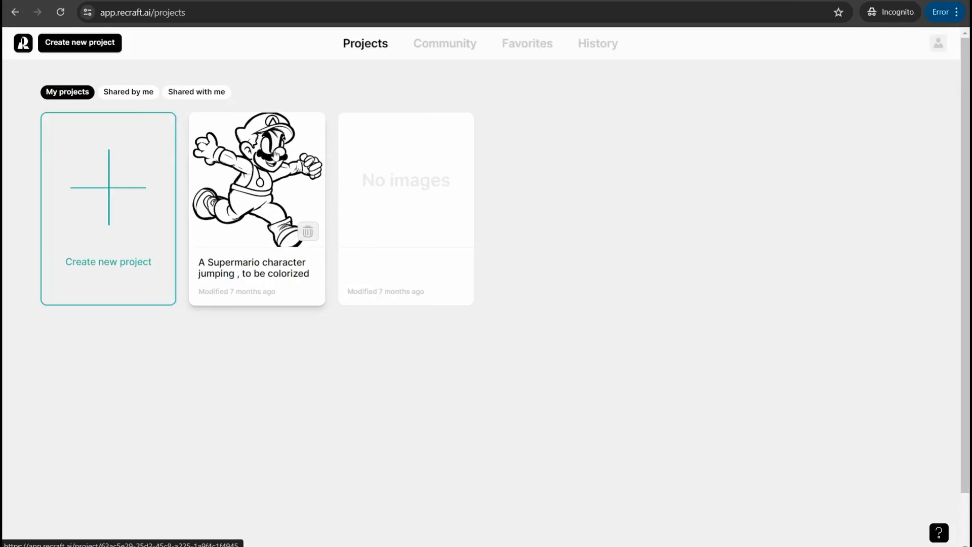
mouse_move(132, 241)
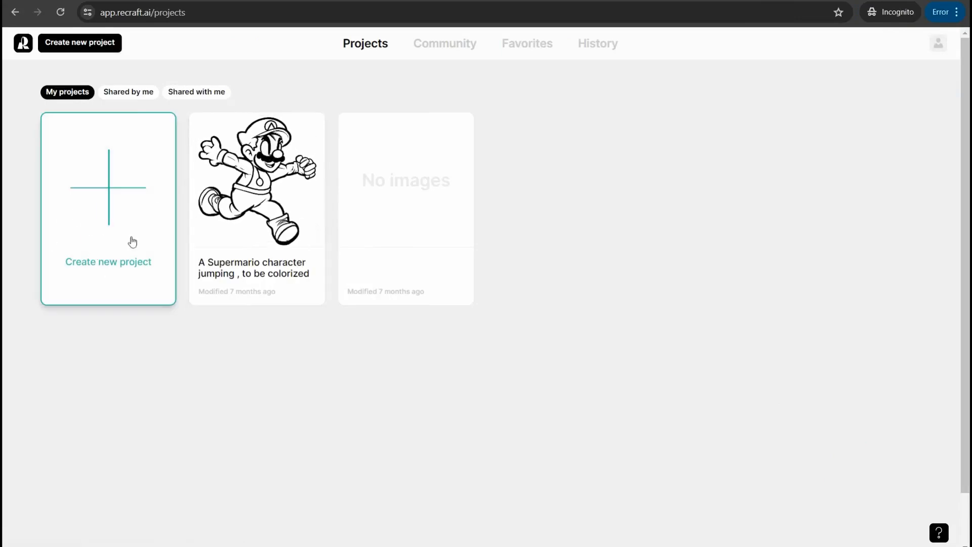
Create a new empty project and add a blank 1024×1024 vector image frame.
click(108, 208)
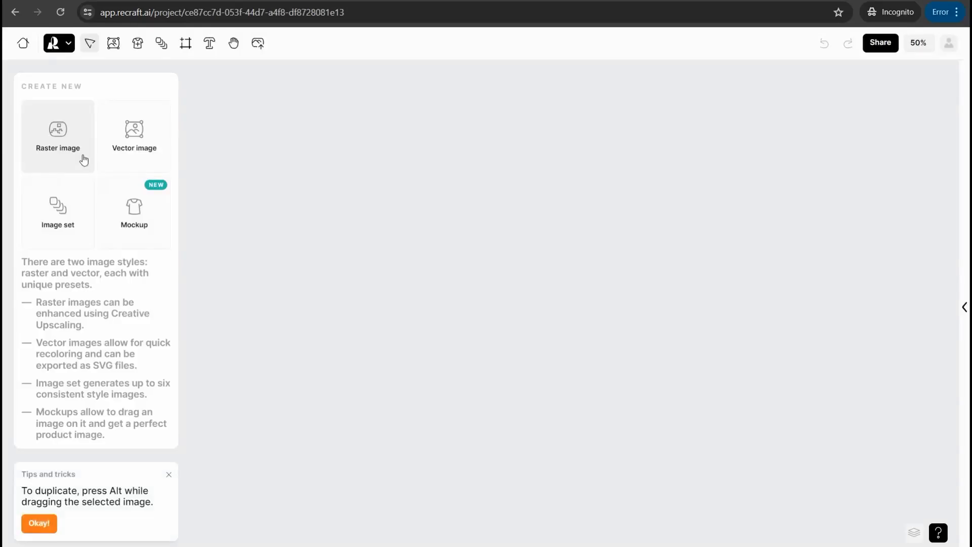
mouse_move(90, 251)
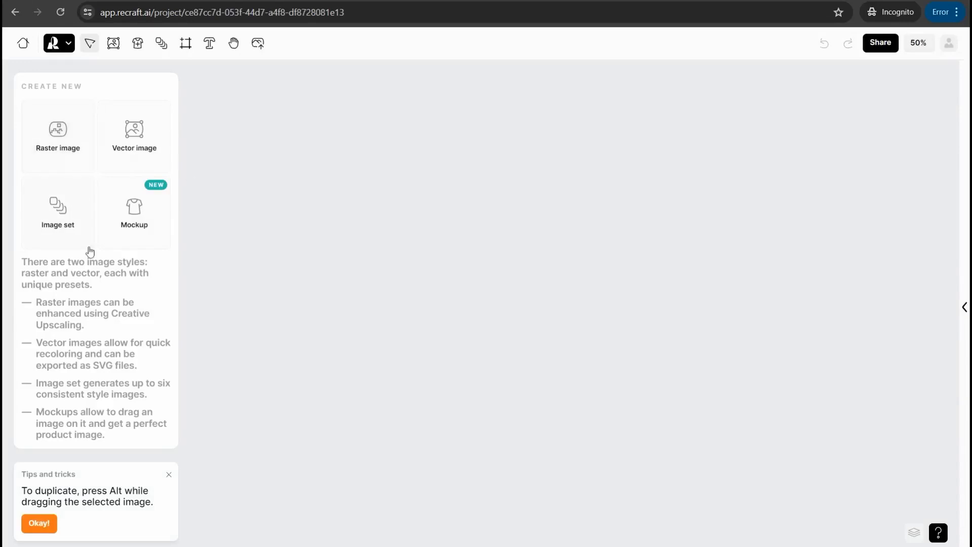
mouse_move(129, 158)
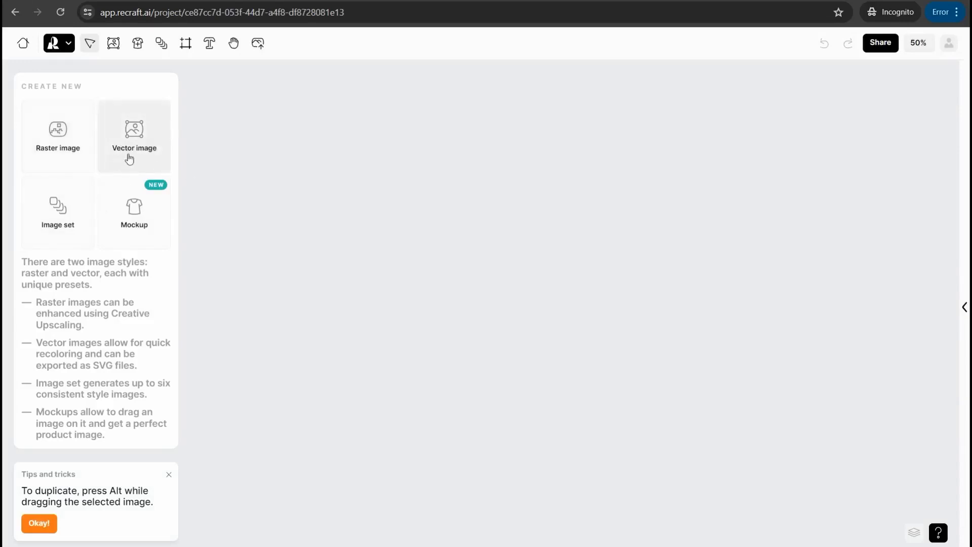
click(133, 135)
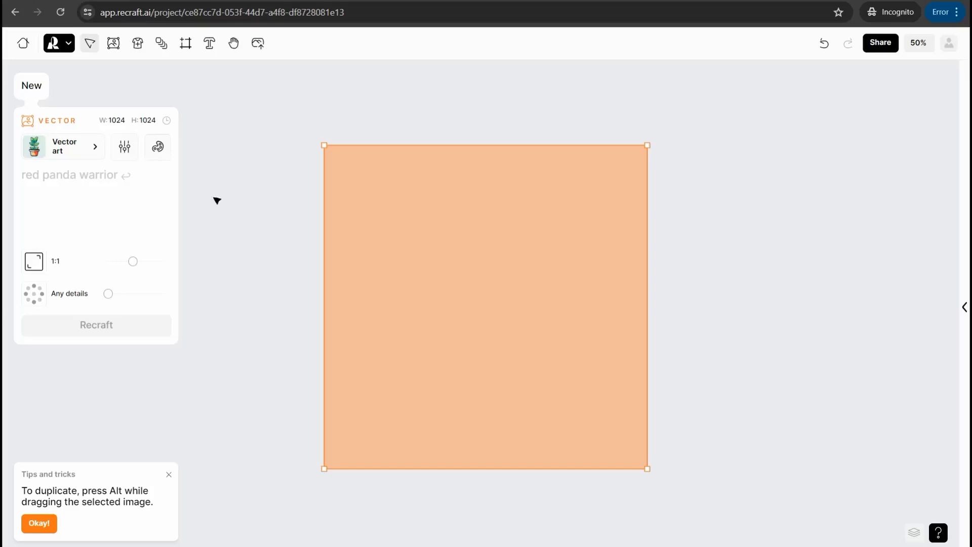
mouse_move(270, 225)
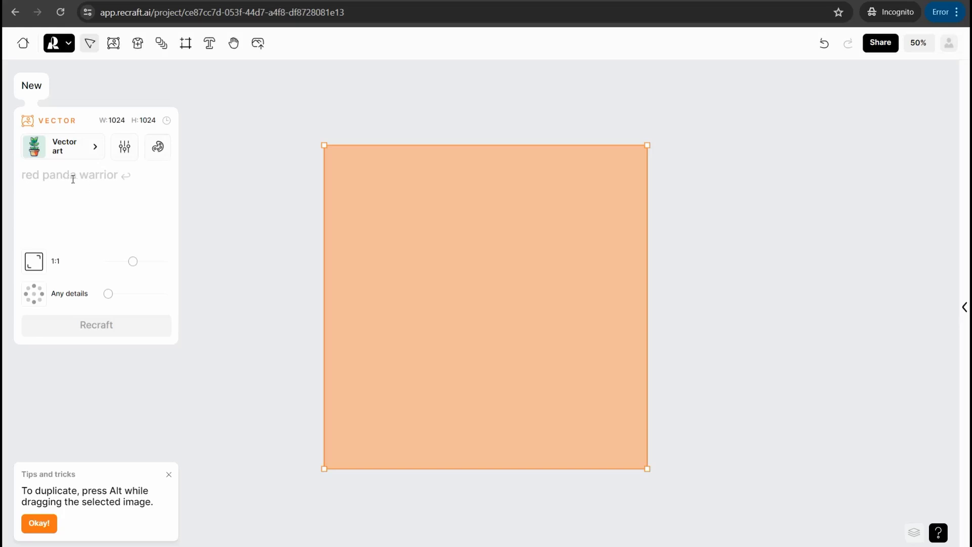
mouse_move(92, 162)
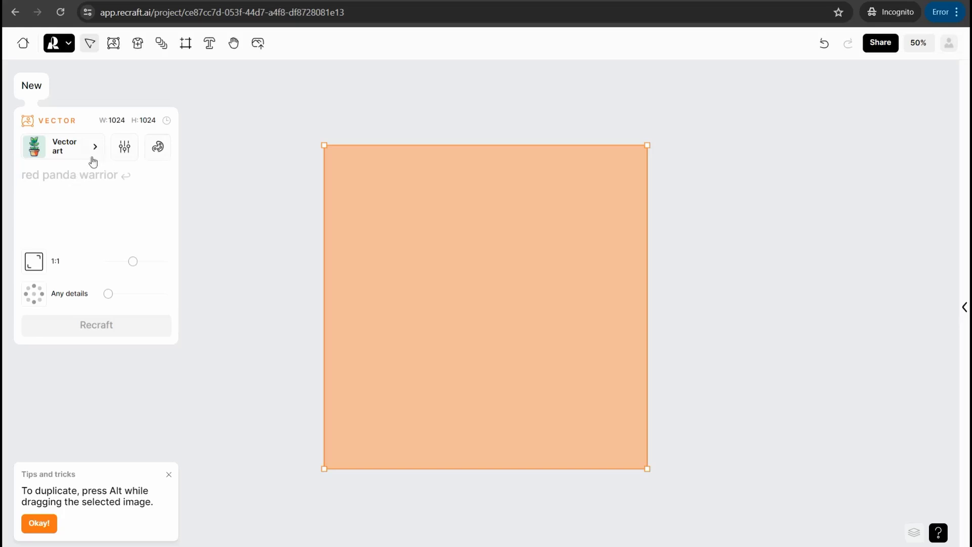
click(94, 147)
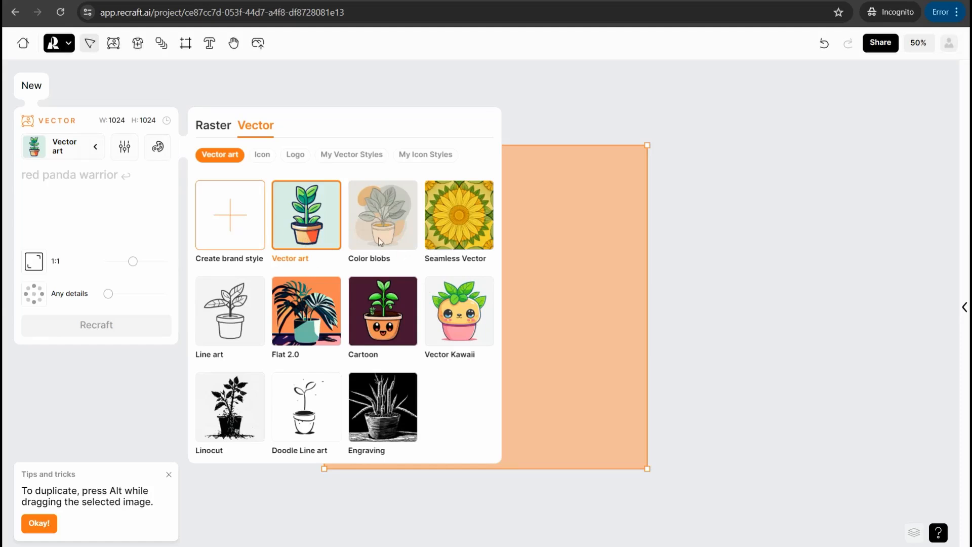
mouse_move(400, 334)
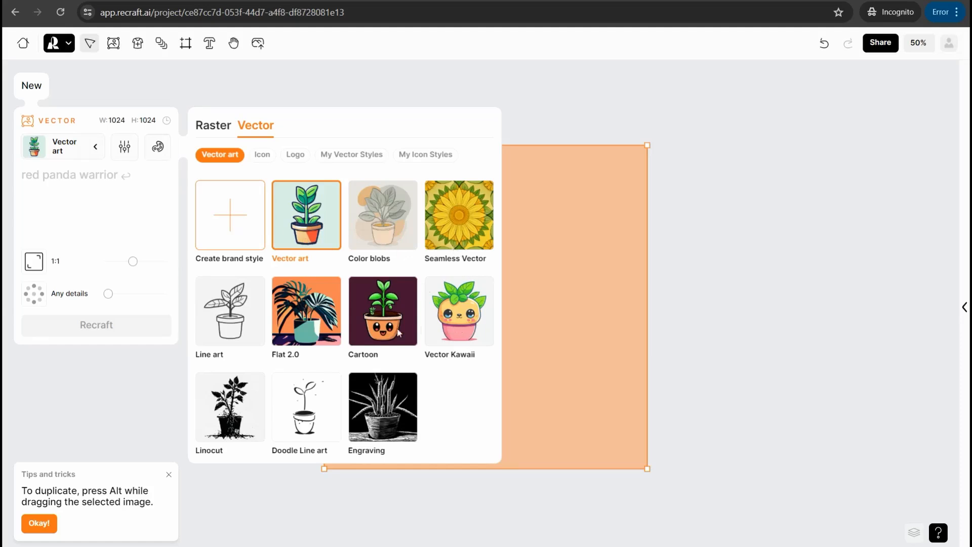
mouse_move(278, 269)
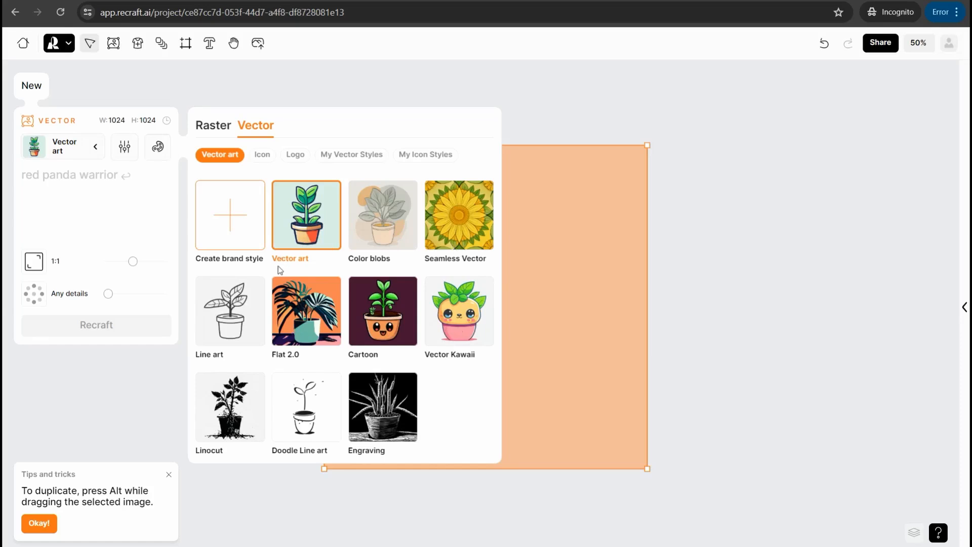
click(262, 155)
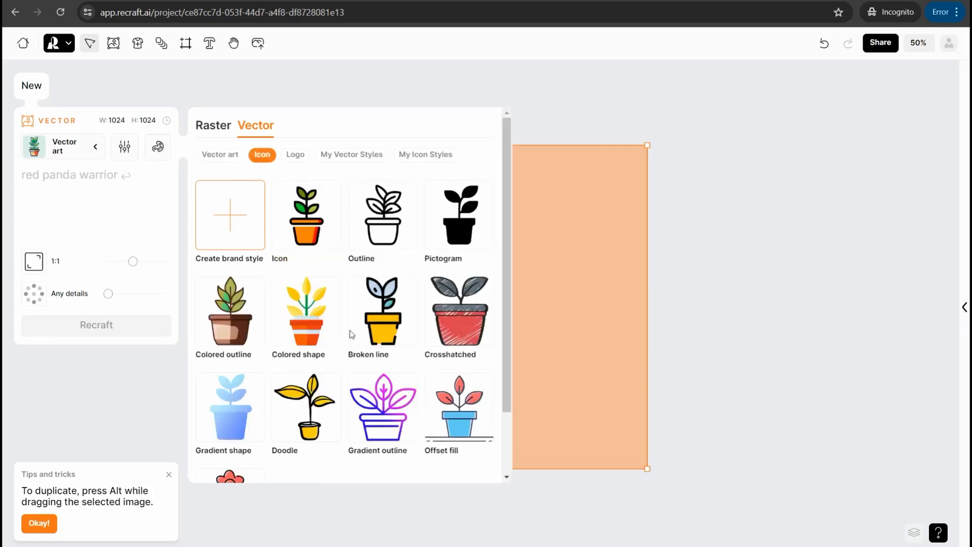
mouse_move(455, 237)
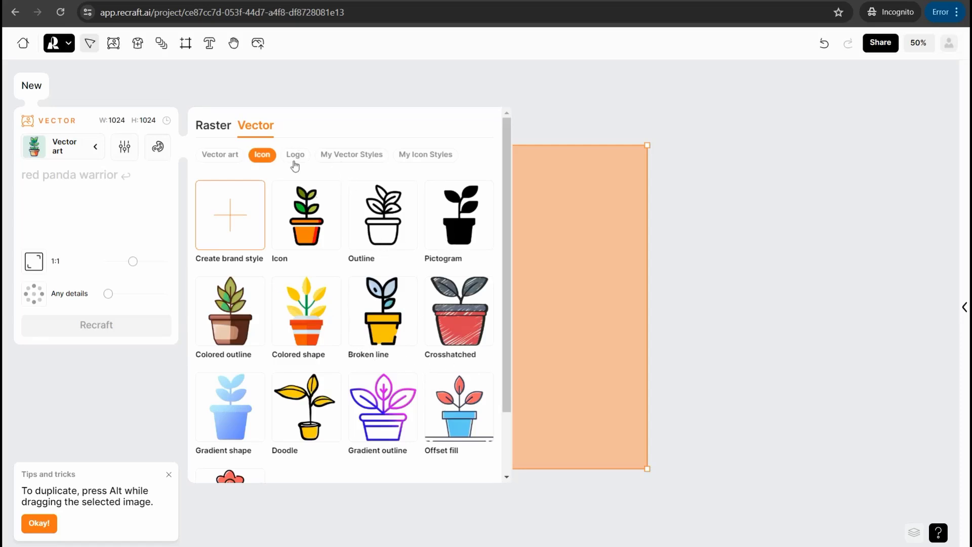
click(296, 155)
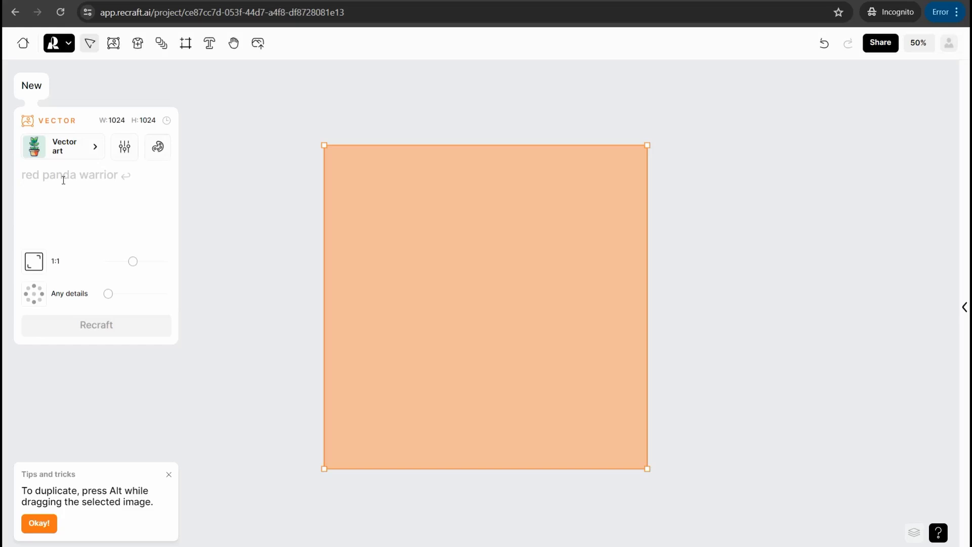
mouse_move(126, 49)
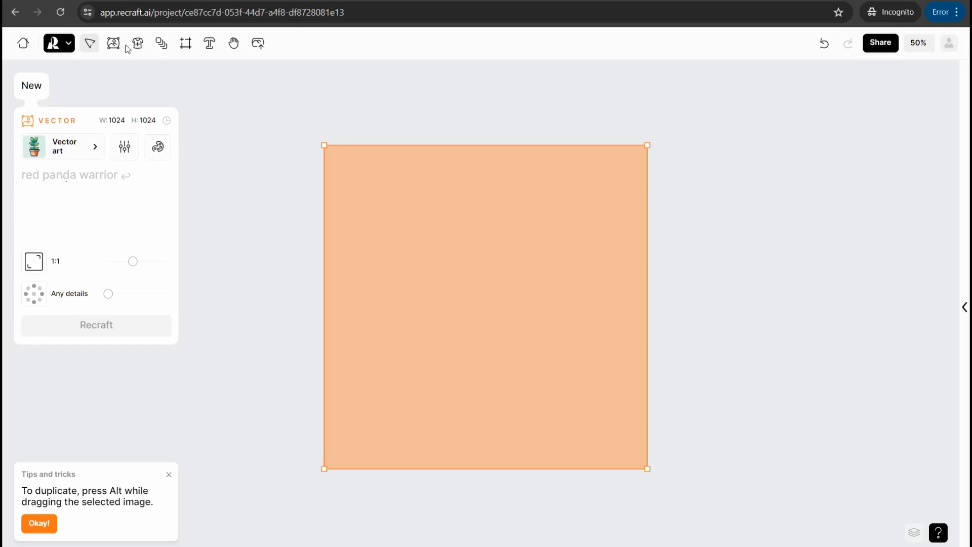
Deselect the frame so the Create New choices reappear.
click(89, 42)
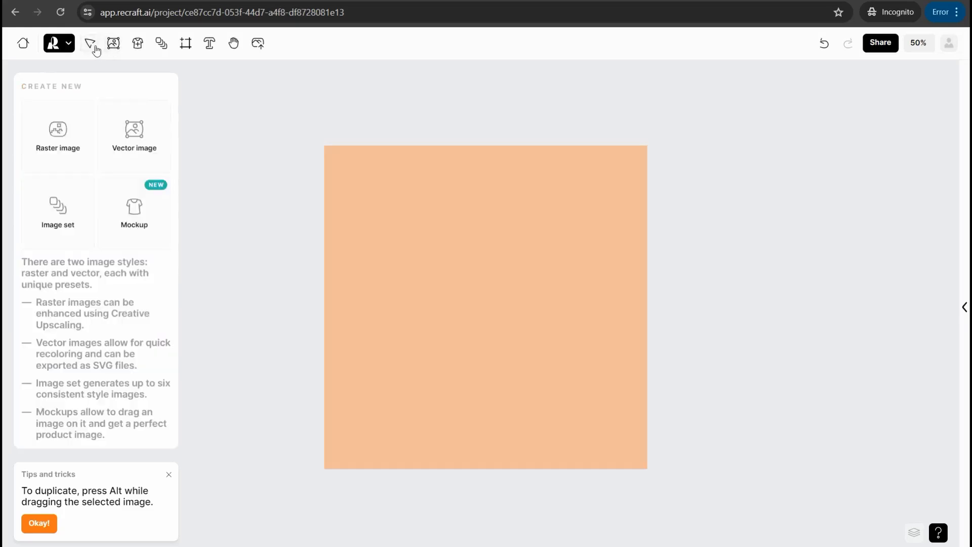
mouse_move(68, 153)
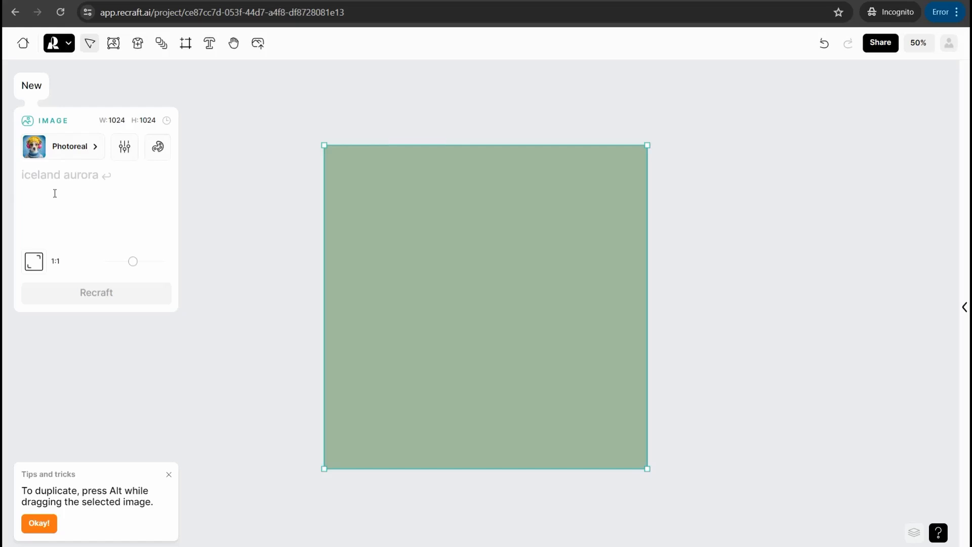
mouse_move(66, 201)
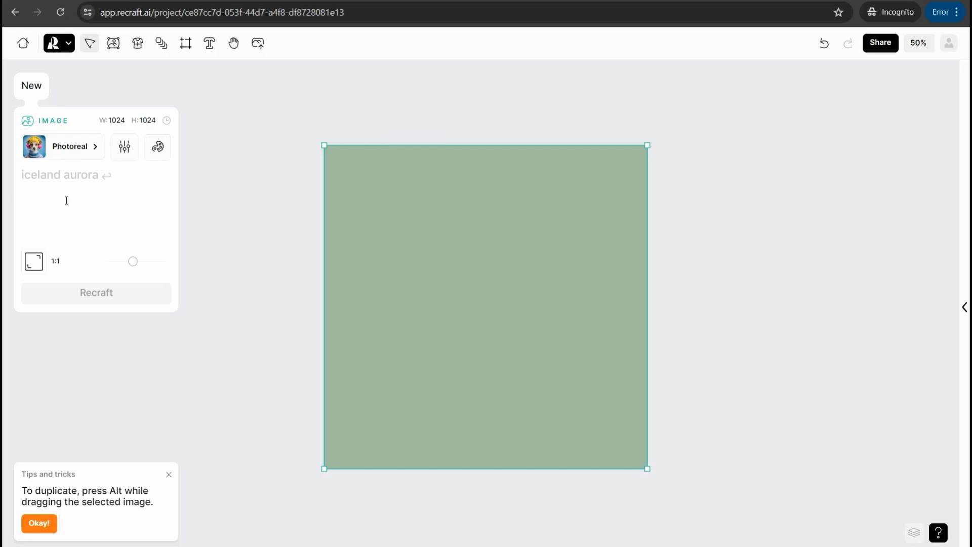
mouse_move(42, 186)
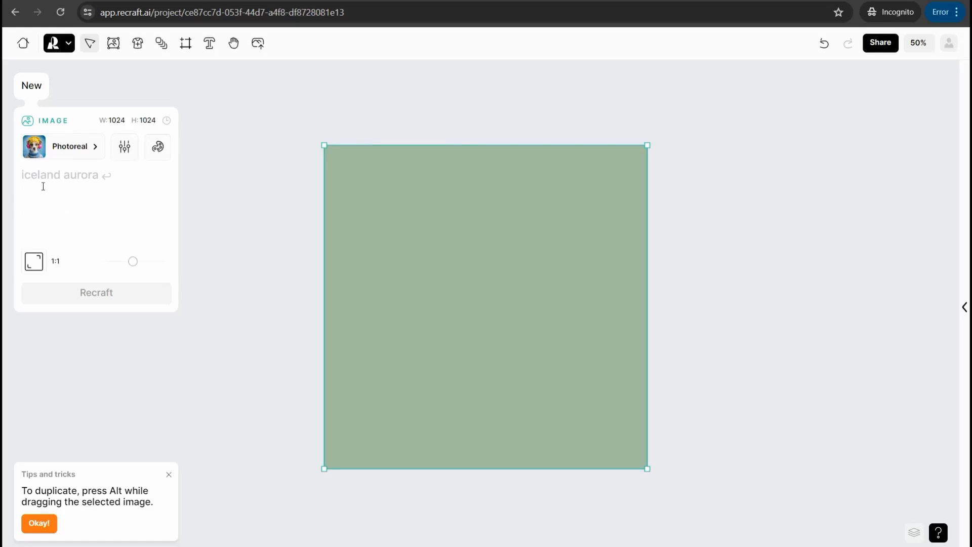
mouse_move(64, 180)
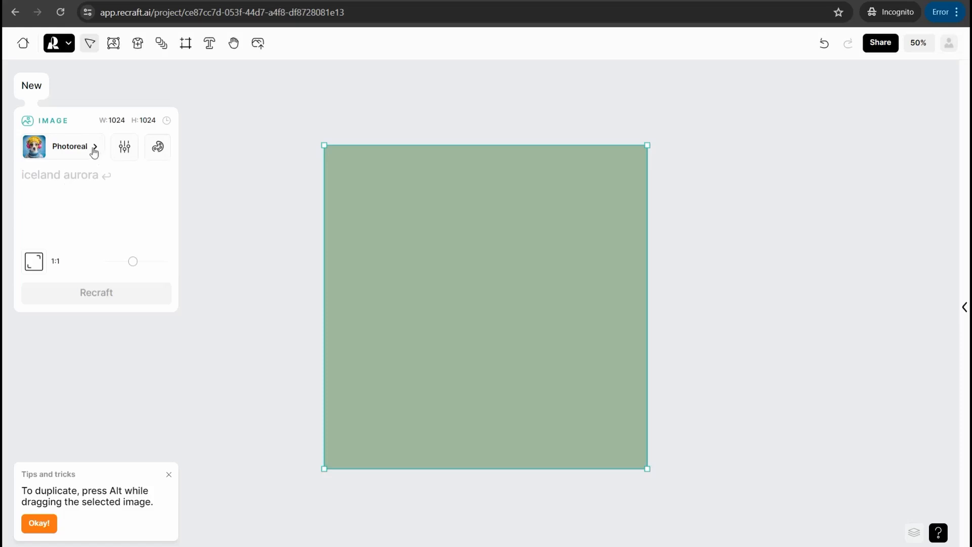
Browse the raster style gallery and switch to the Illustration presets.
click(69, 146)
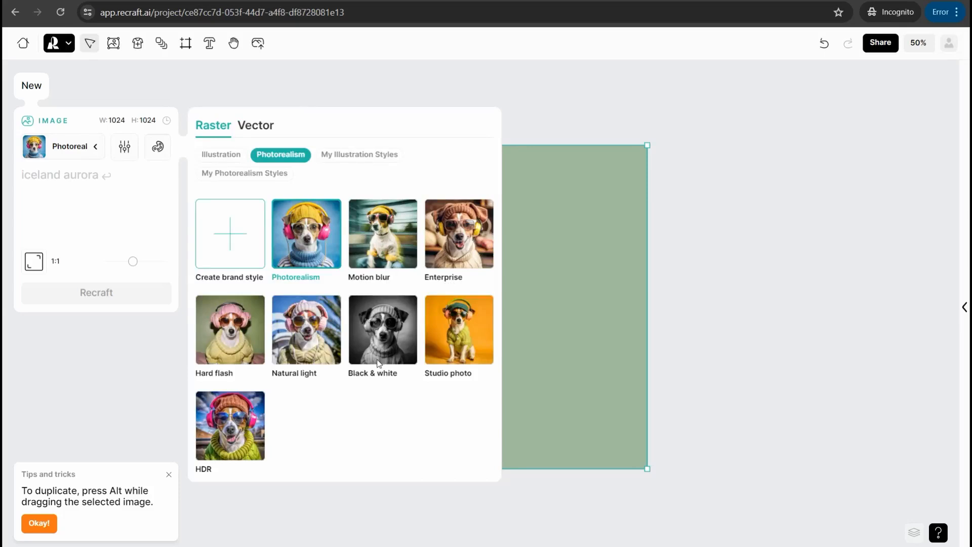
mouse_move(307, 347)
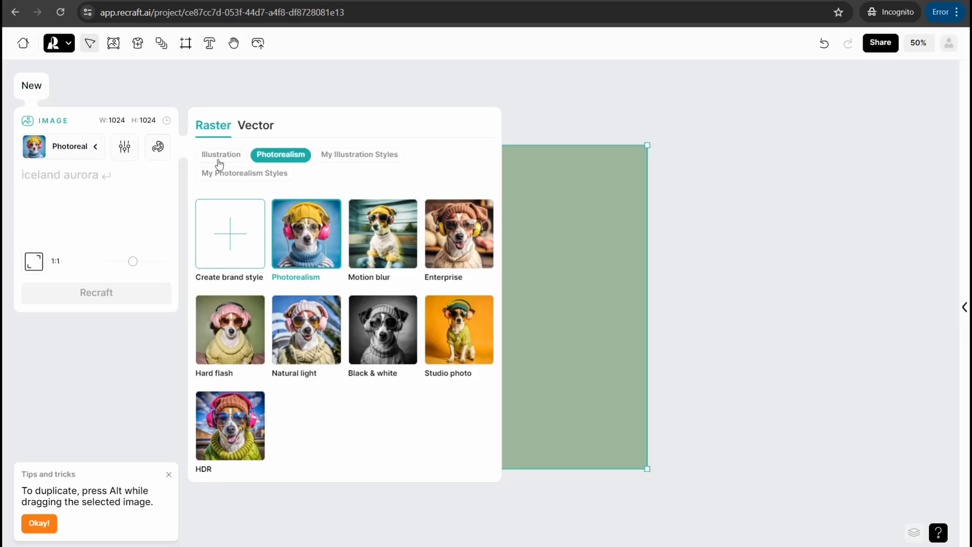
click(221, 154)
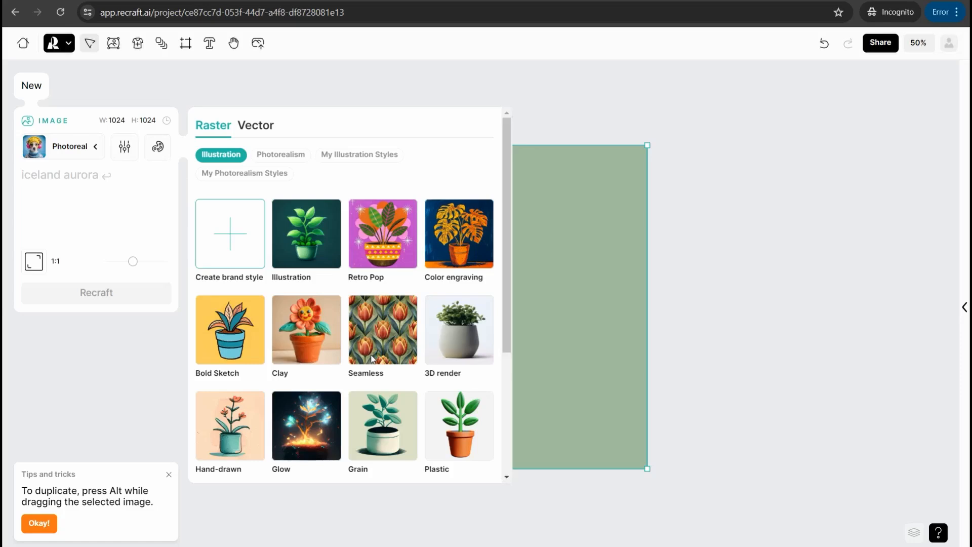
mouse_move(294, 447)
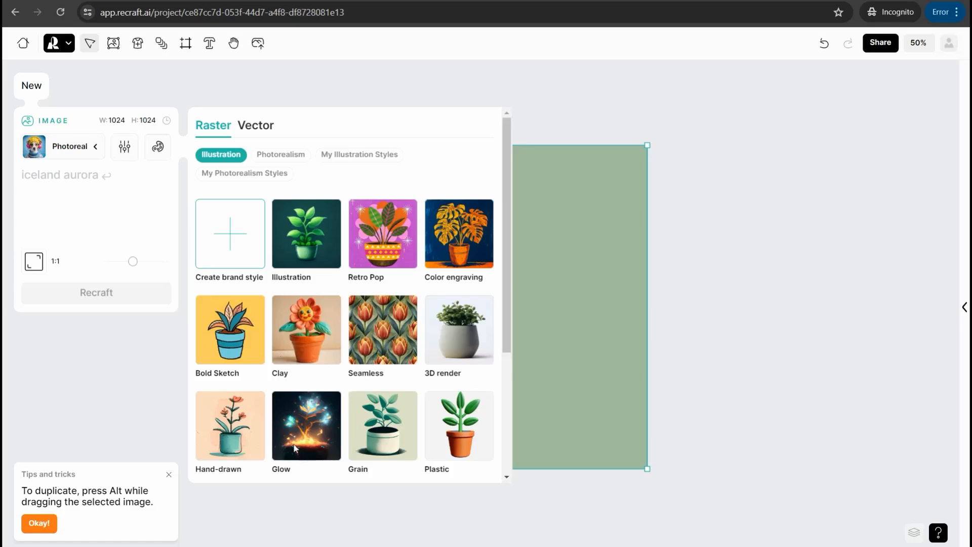
mouse_move(246, 293)
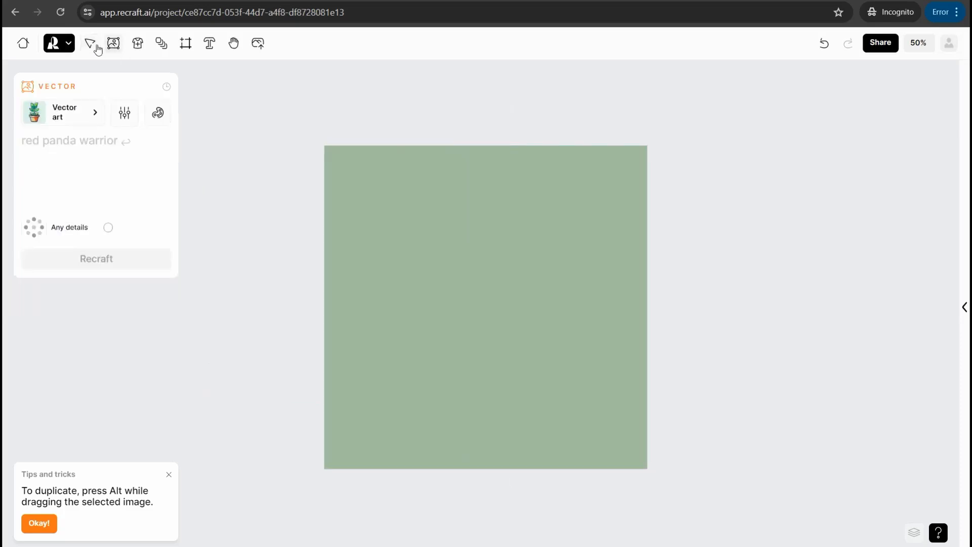
Place a blank 1024×1024 mockup frame with the Product photo style via Create New.
click(90, 43)
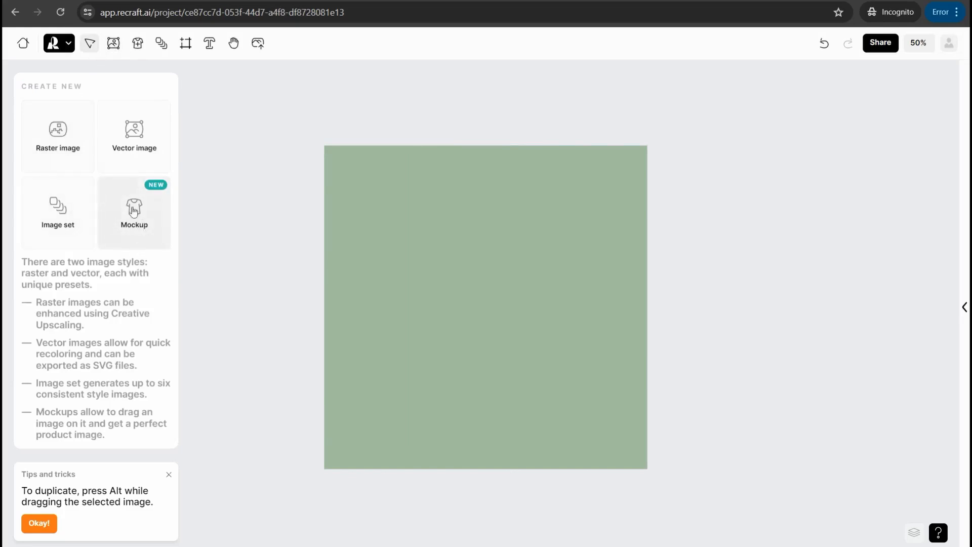
mouse_move(150, 220)
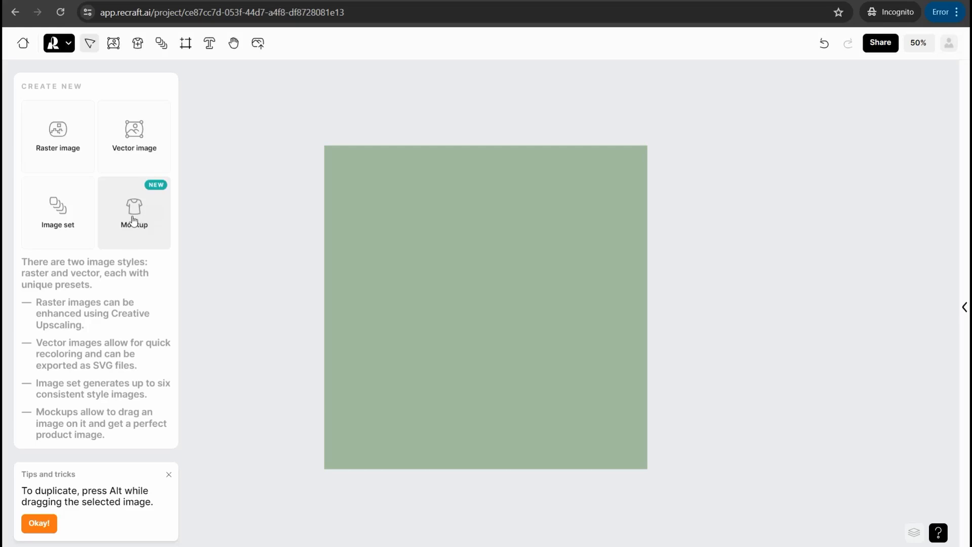
click(134, 212)
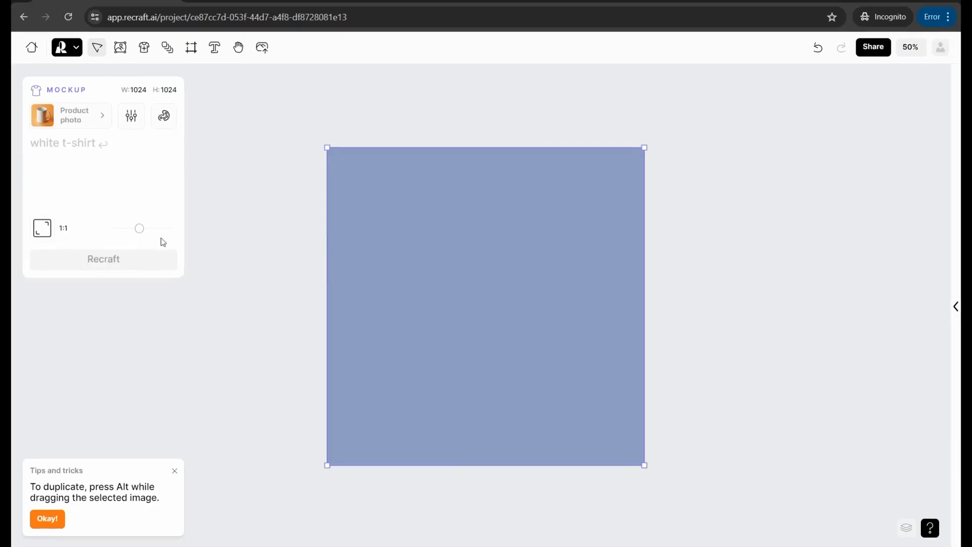
mouse_move(85, 127)
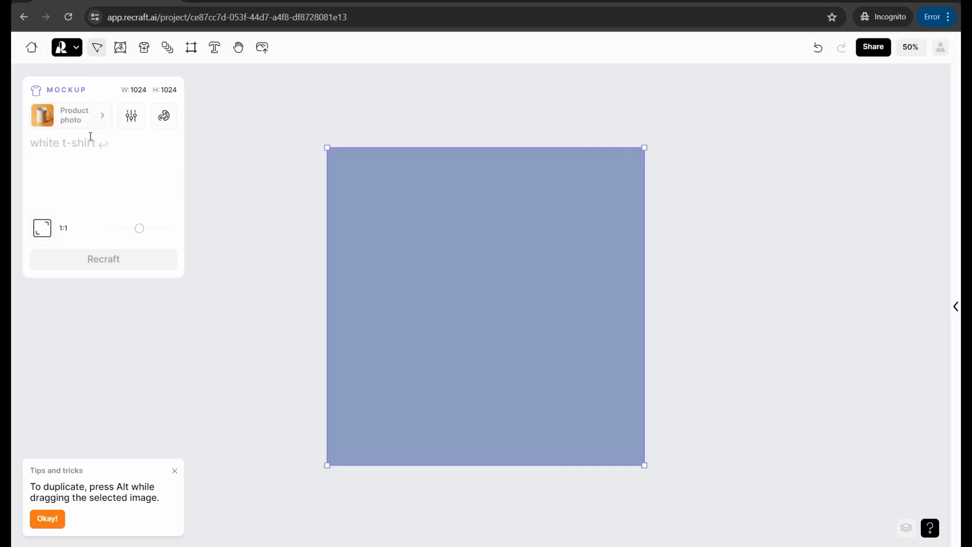
mouse_move(70, 139)
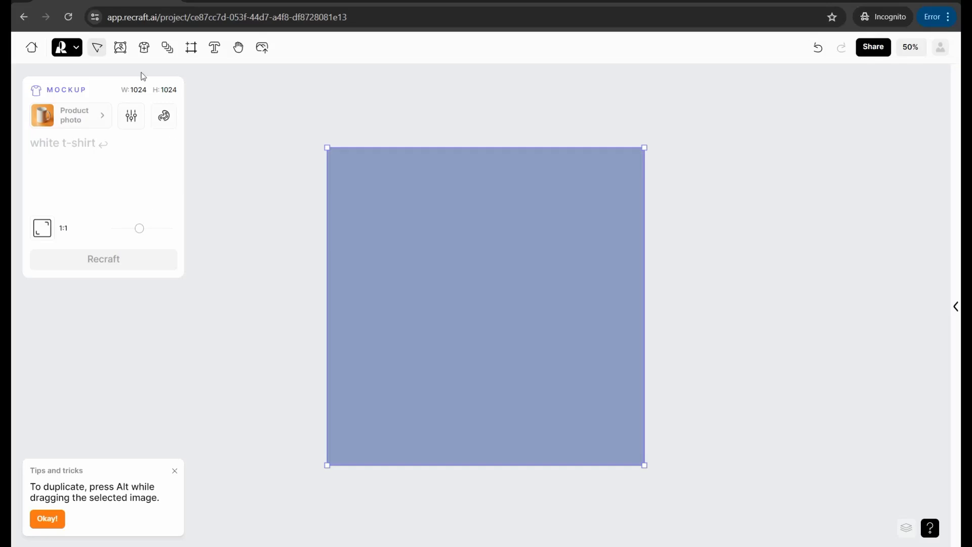
mouse_move(63, 153)
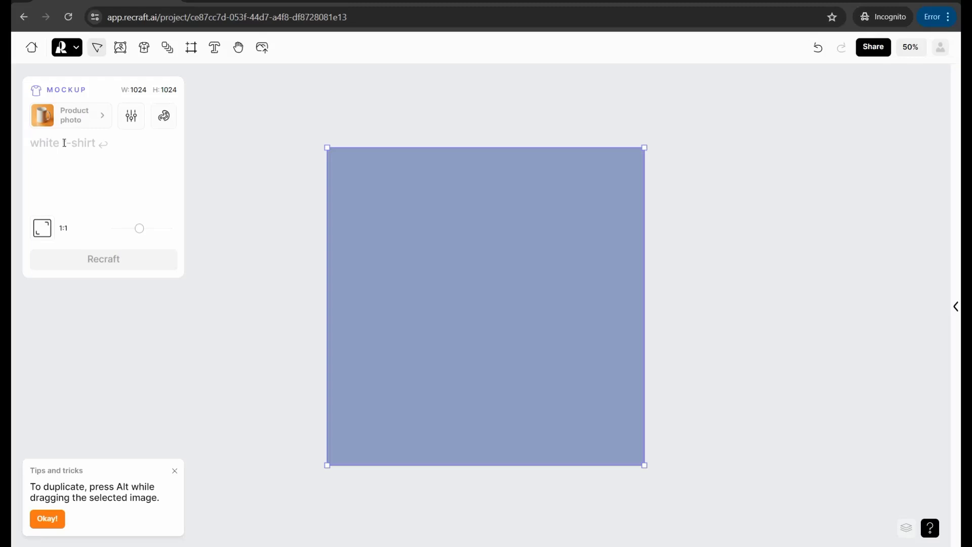
Generate a mockup from the prompt 'a black cup'.
text(a black cup)
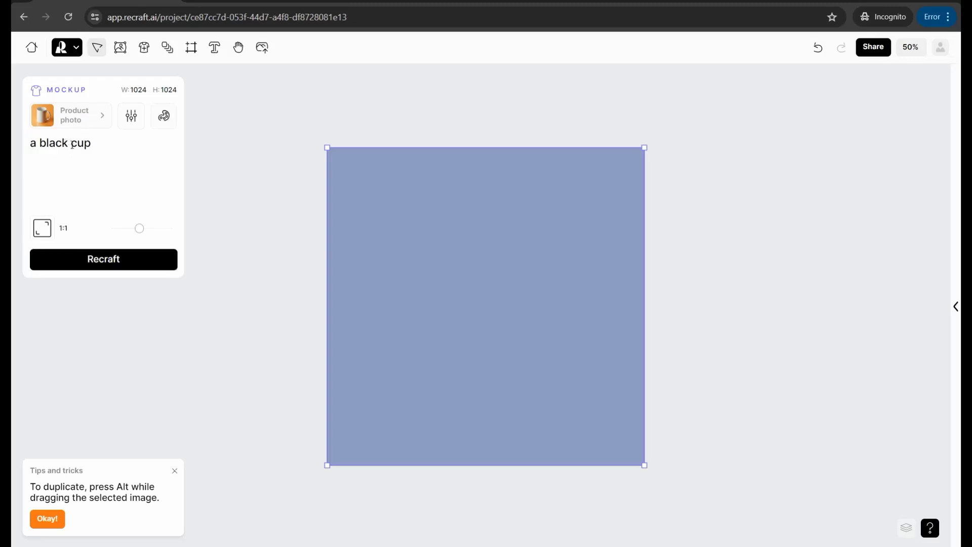
mouse_move(103, 259)
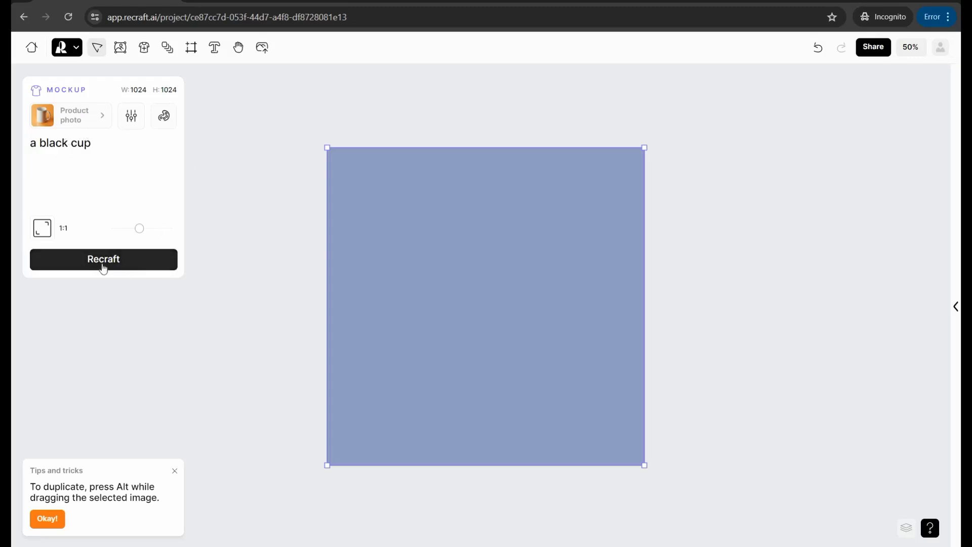
click(103, 259)
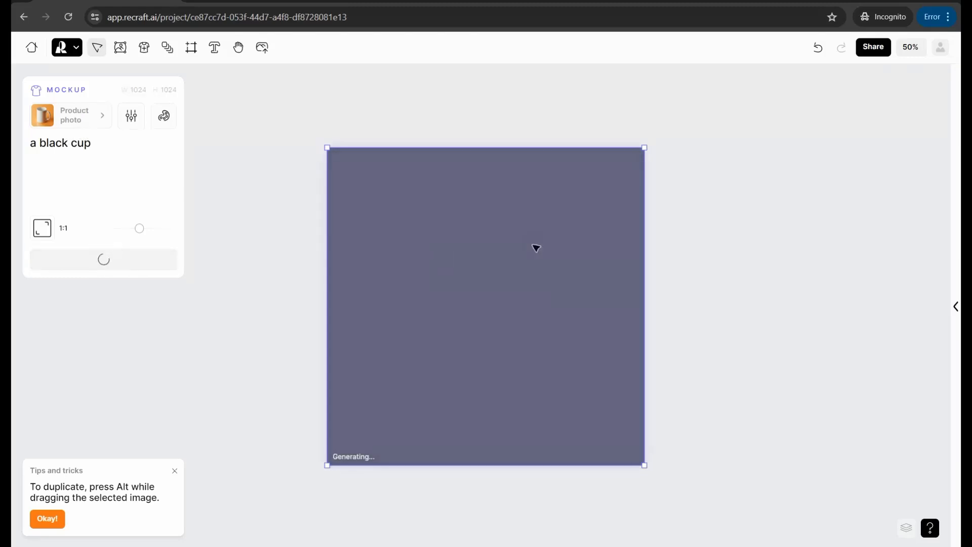
mouse_move(473, 303)
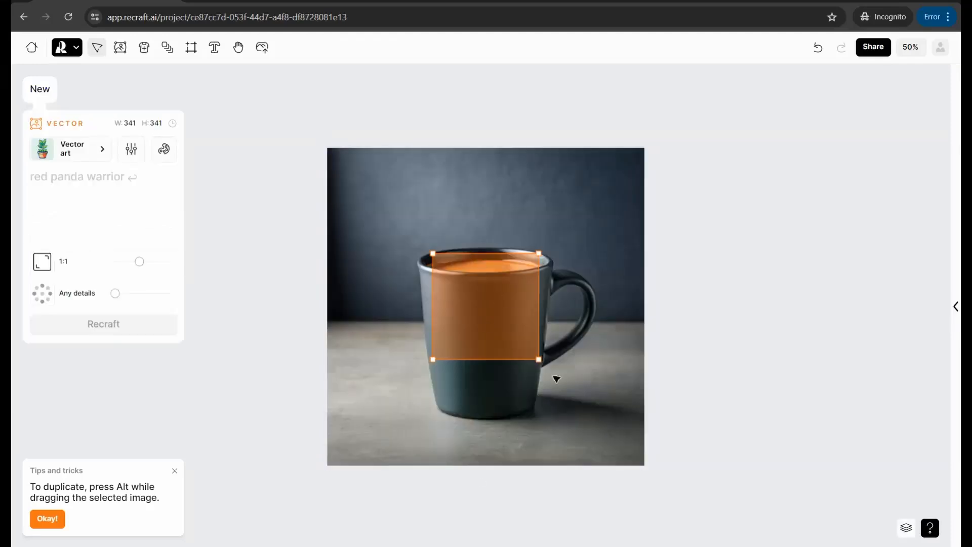
mouse_move(475, 320)
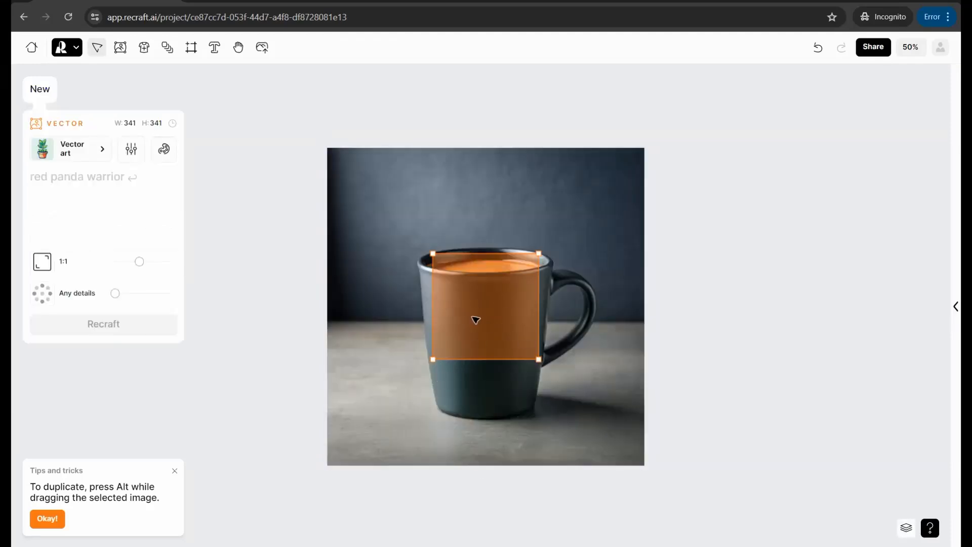
Move the print area up onto the mug and generate 'a smiling unicorn' vector design.
drag(474, 304, 483, 301)
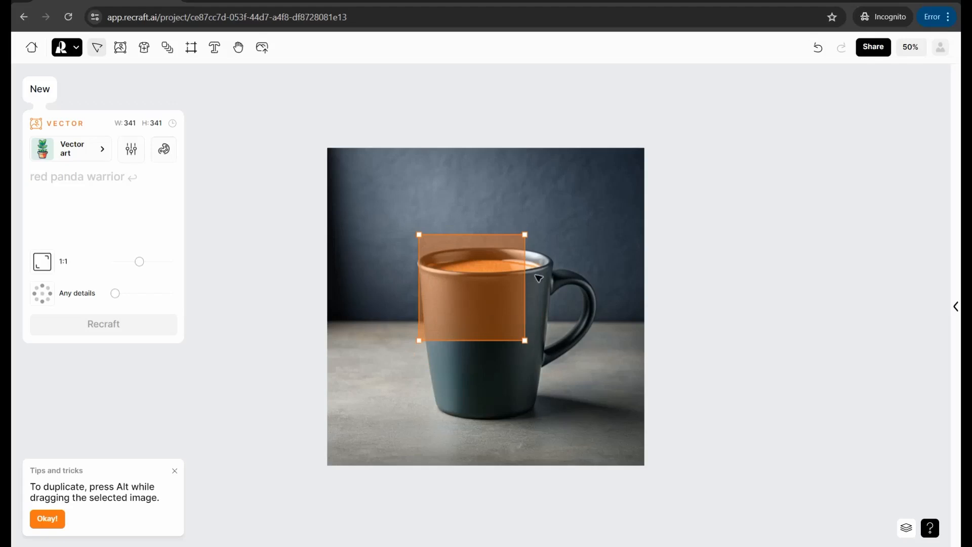
mouse_move(99, 209)
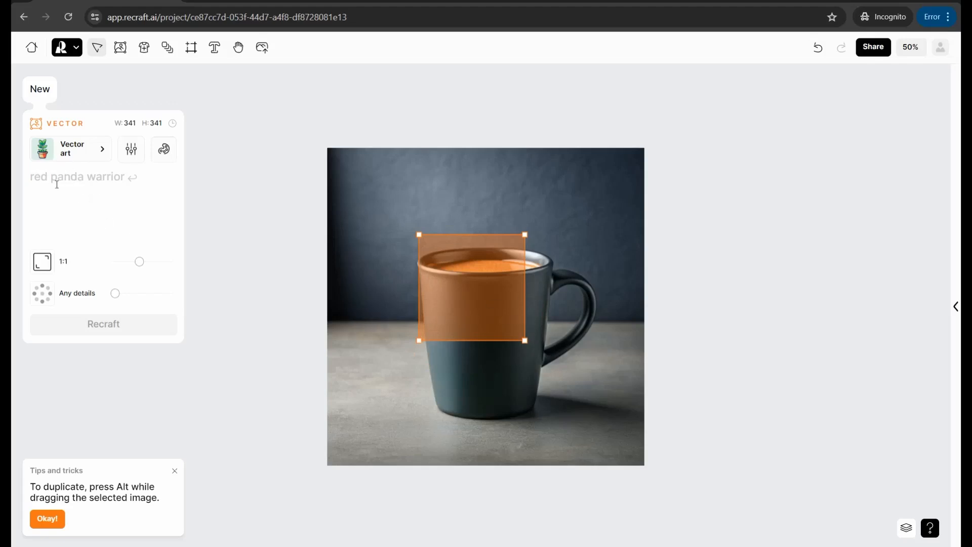
mouse_move(57, 142)
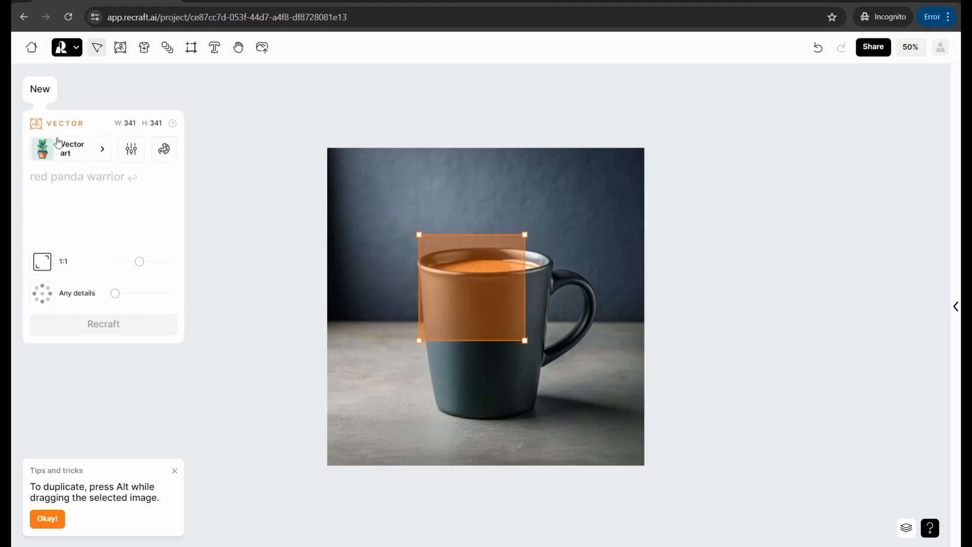
mouse_move(86, 224)
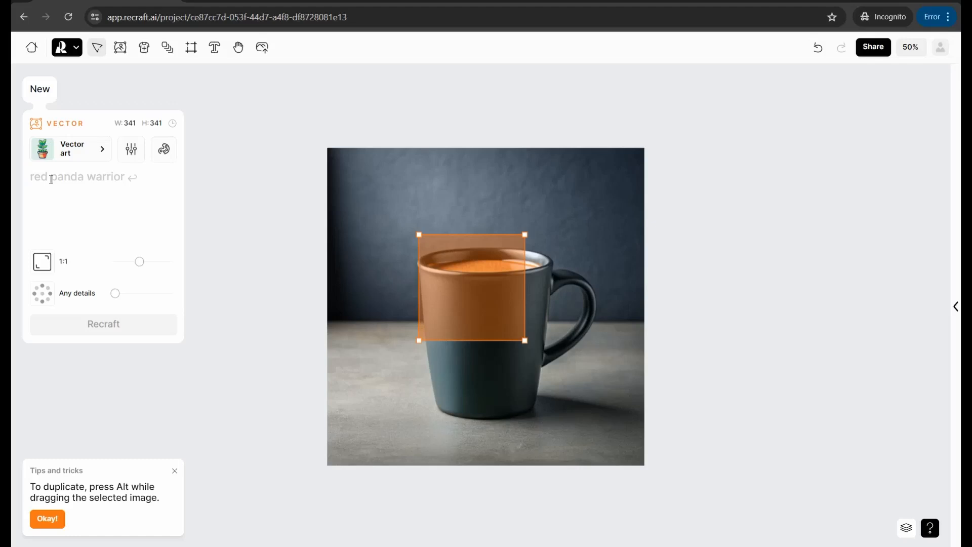
text(a sn)
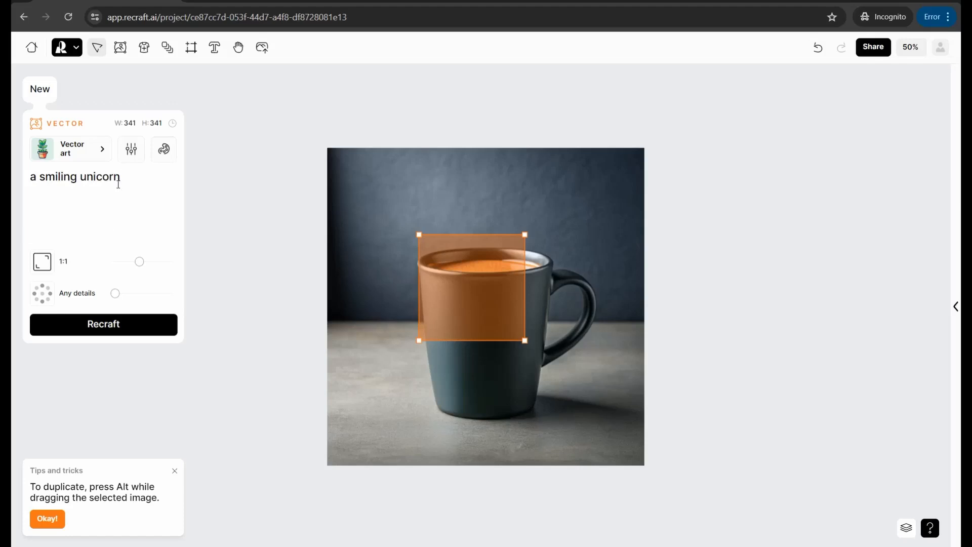
mouse_move(160, 249)
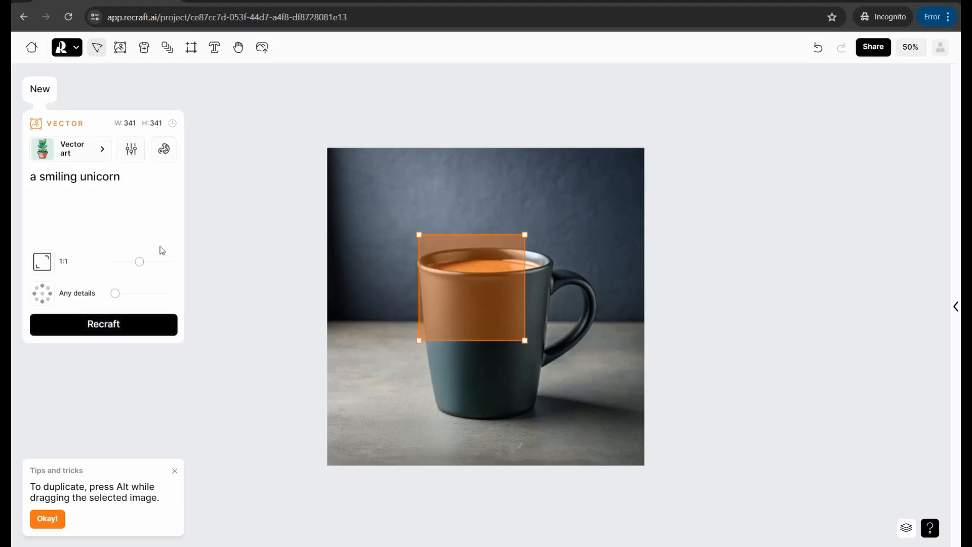
click(103, 323)
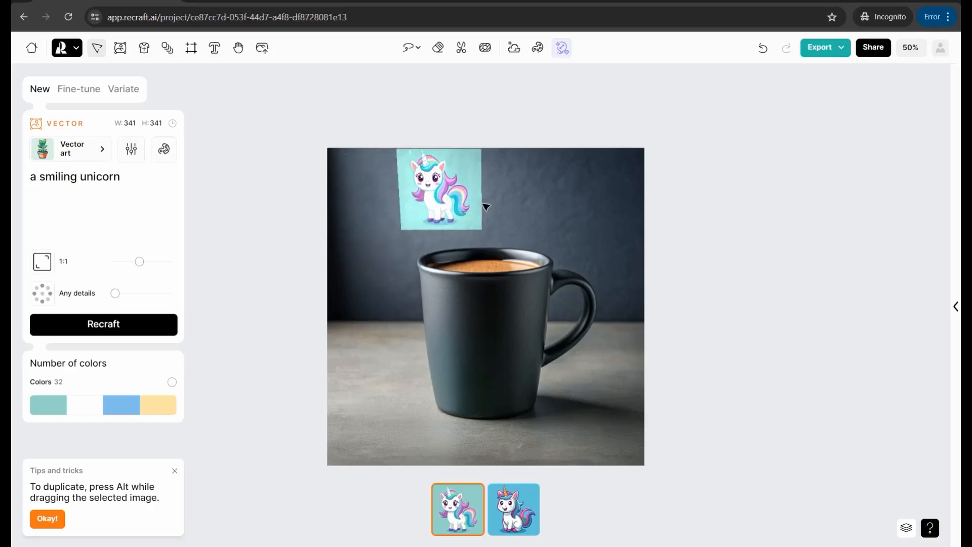
Wrap the unicorn onto the mug and switch to the second, blue sitting-unicorn variant.
drag(440, 189, 564, 320)
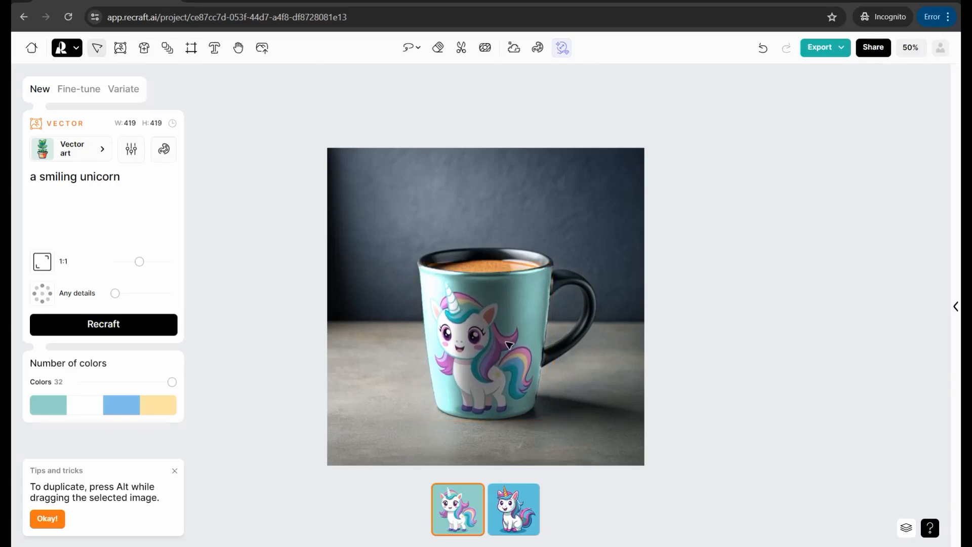
click(509, 346)
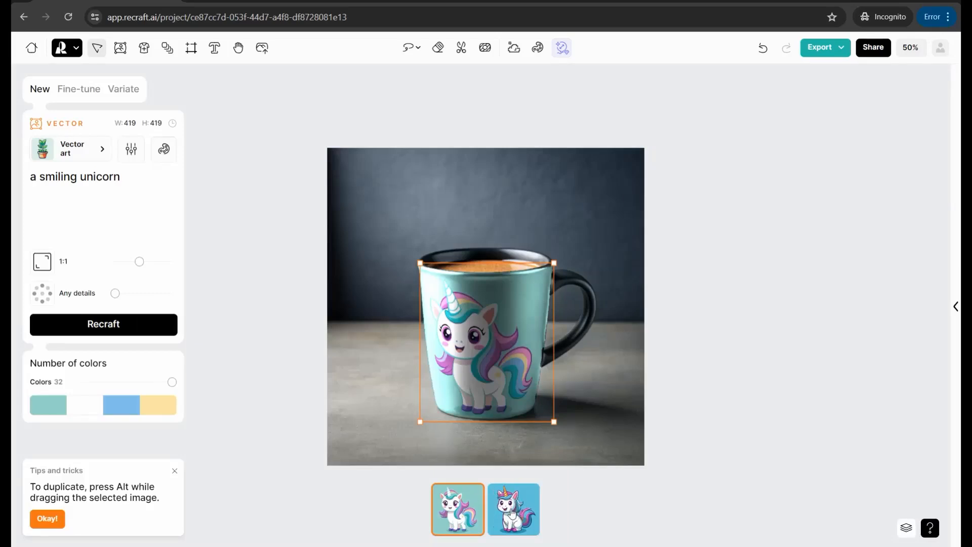
click(513, 509)
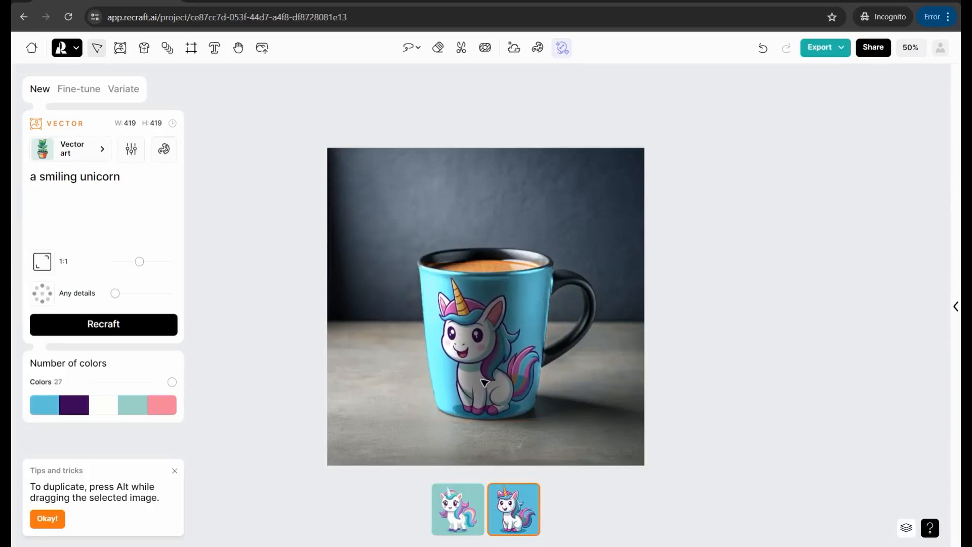
click(484, 341)
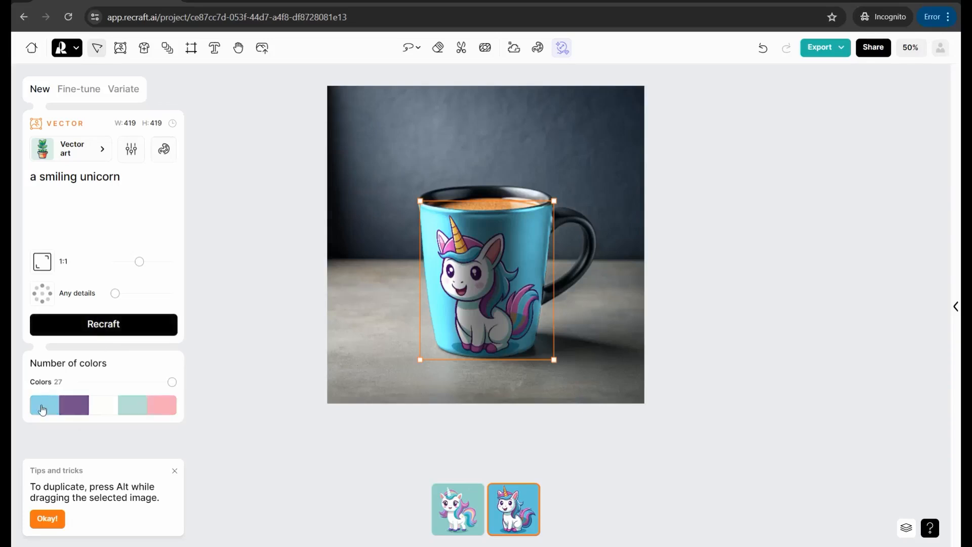
mouse_move(74, 406)
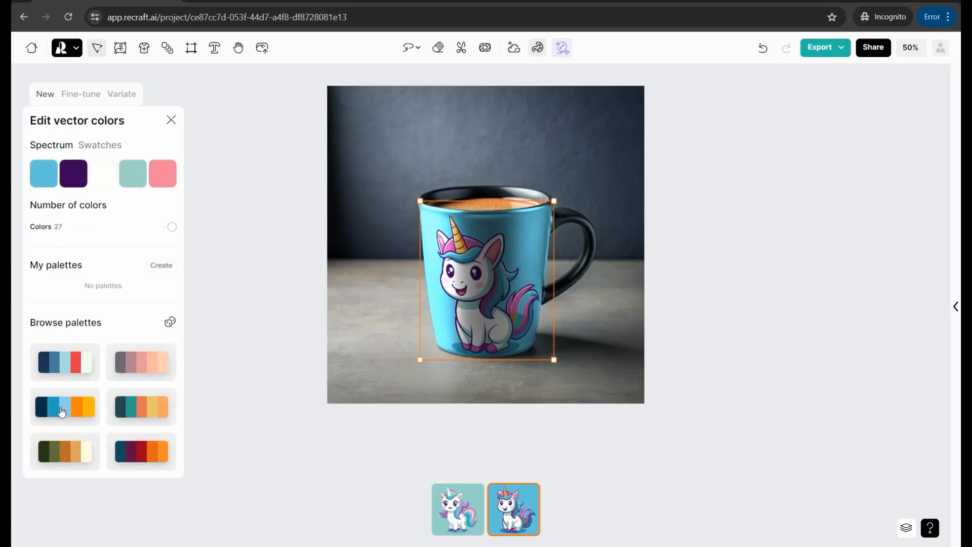
Try orange-navy, teal-coral and beige palettes on the print, restore the blue colors, and close the colour editor.
click(140, 362)
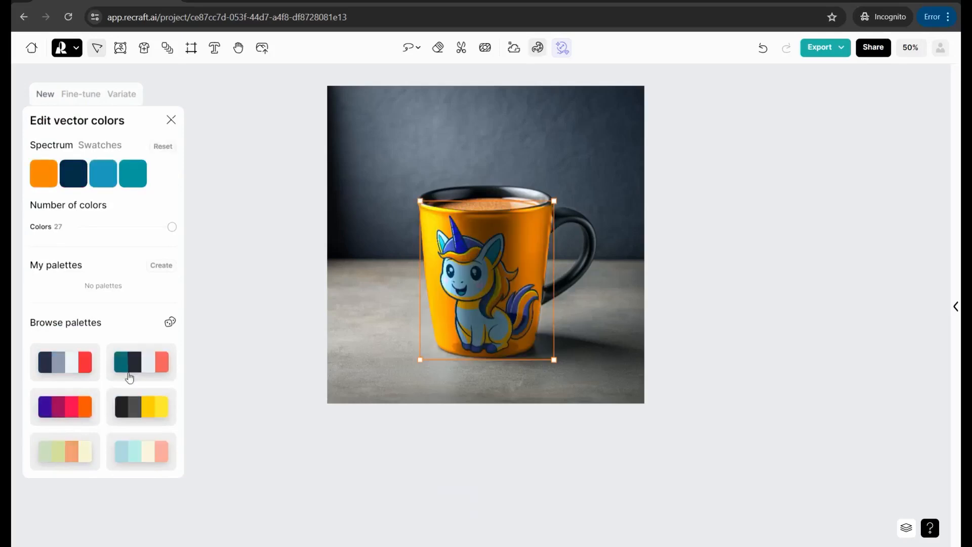
click(141, 363)
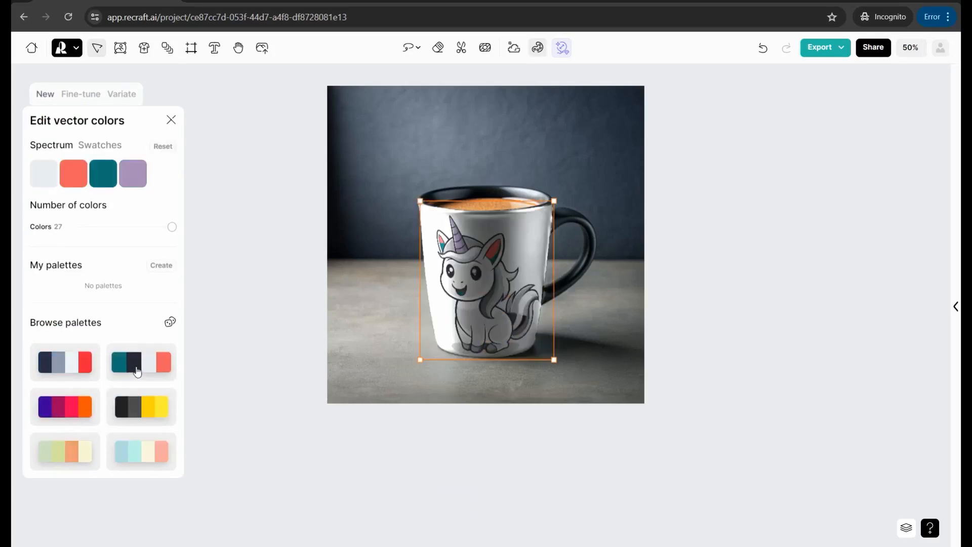
click(141, 362)
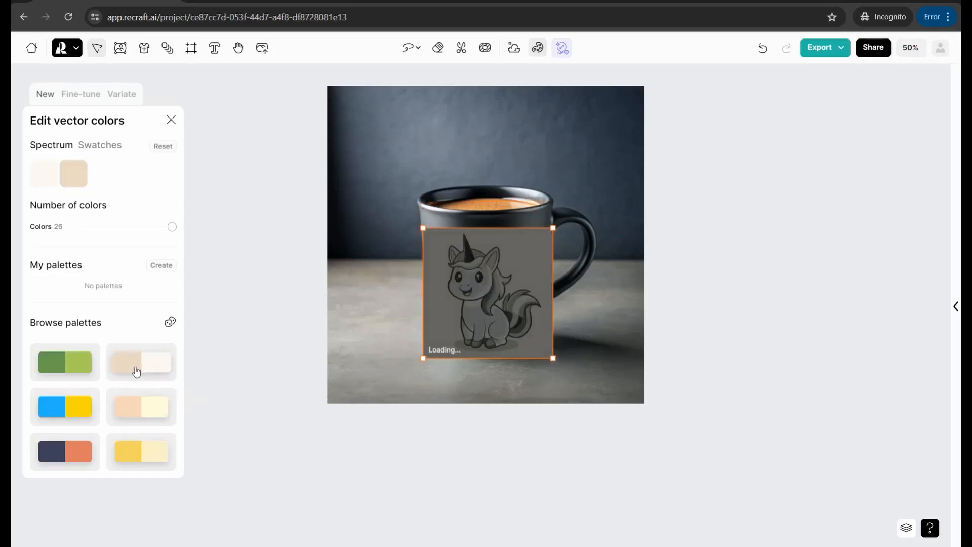
click(141, 450)
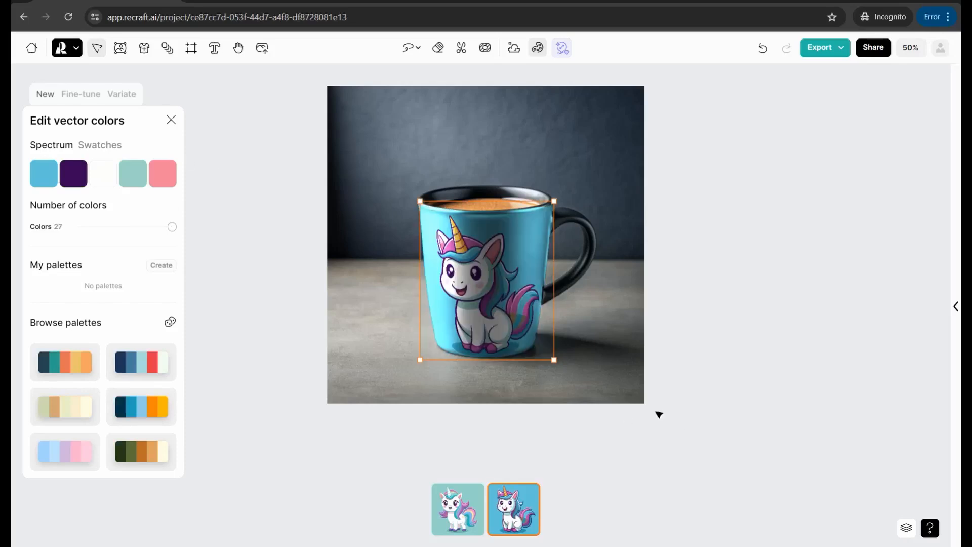
click(171, 120)
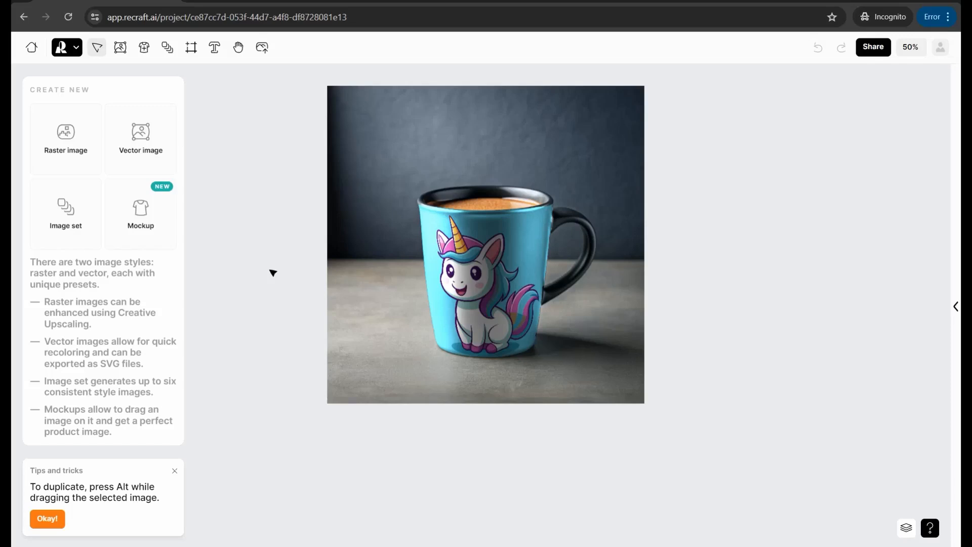
mouse_move(260, 265)
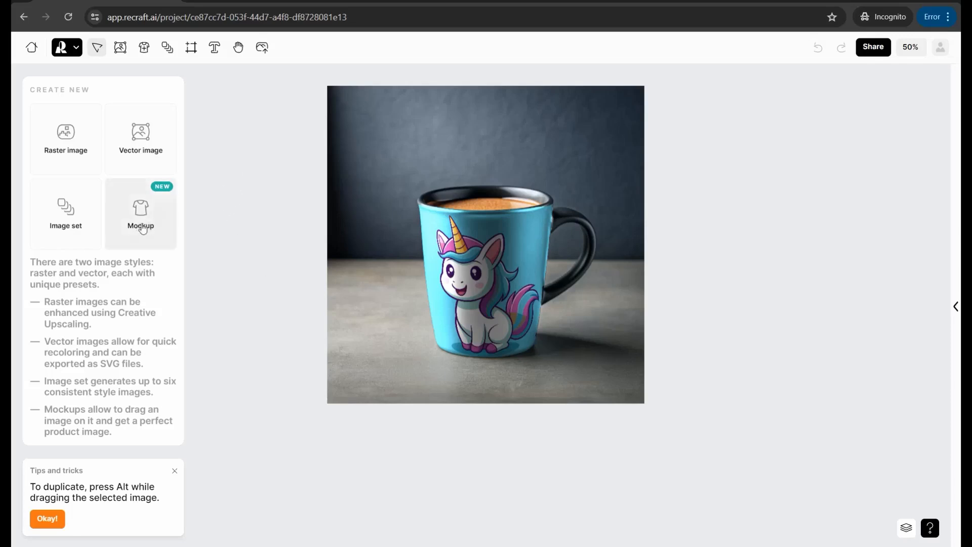
Generate a new book mockup frame placed to the right of the mug.
click(140, 213)
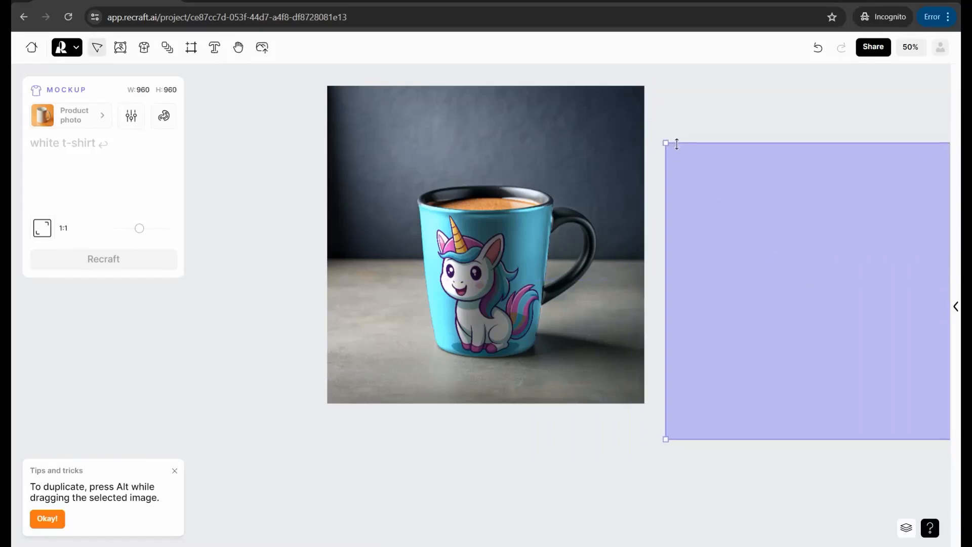
drag(666, 143, 666, 118)
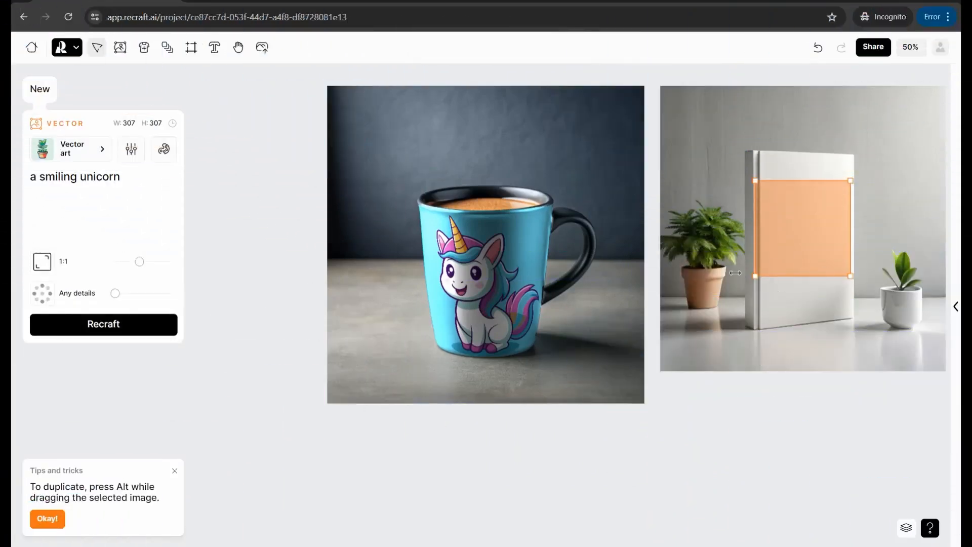
mouse_move(785, 256)
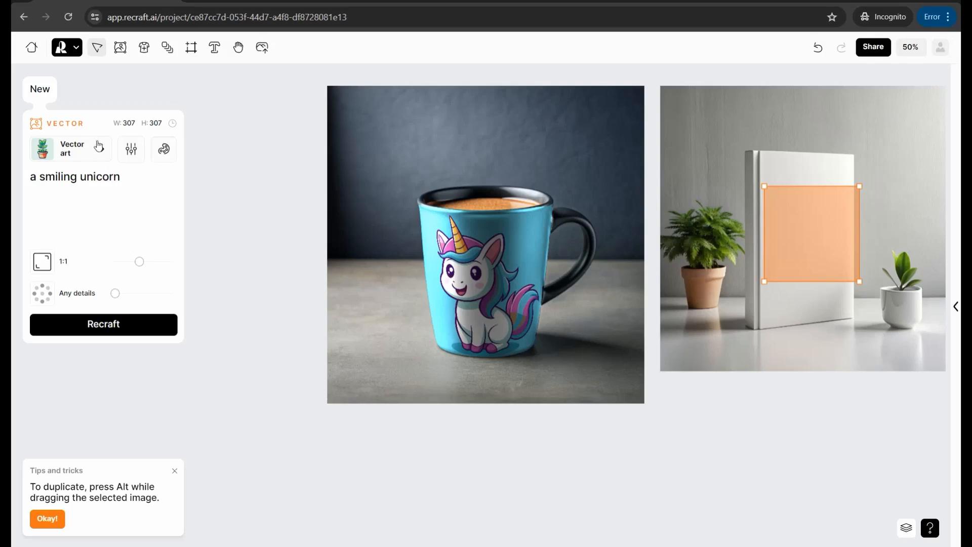
mouse_move(100, 145)
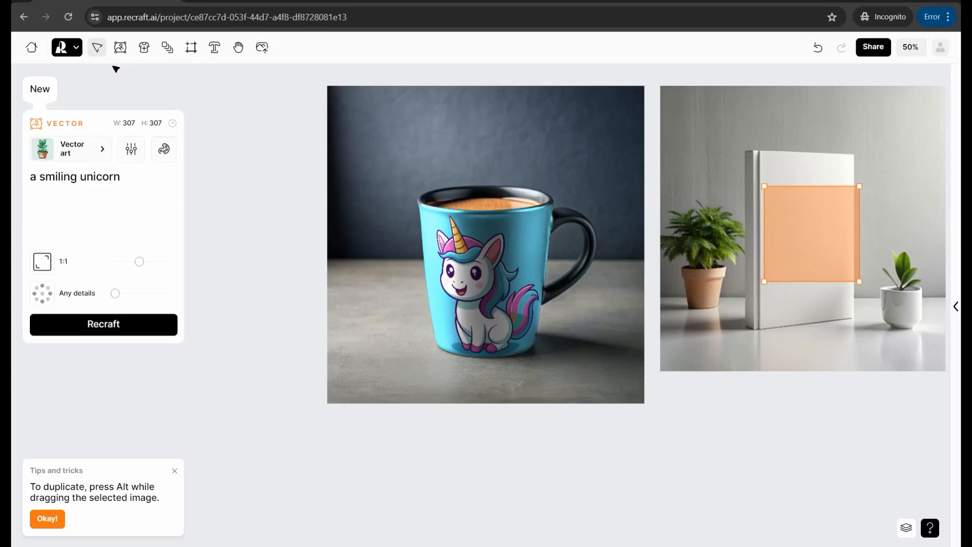
mouse_move(262, 47)
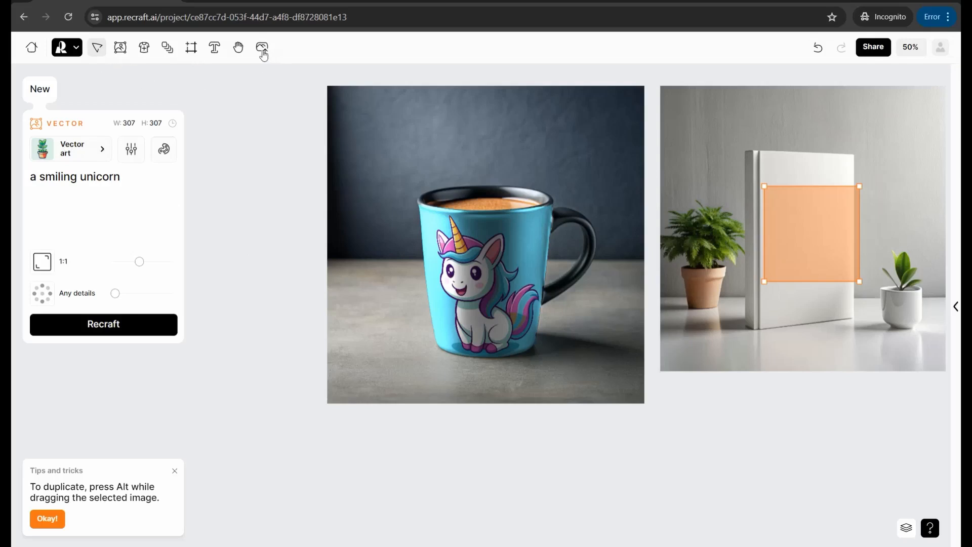
mouse_move(263, 51)
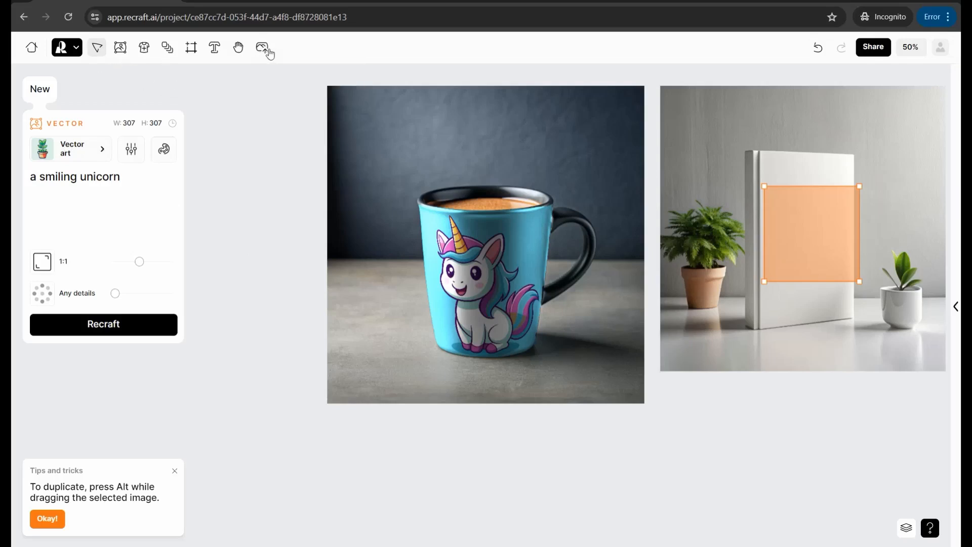
mouse_move(262, 48)
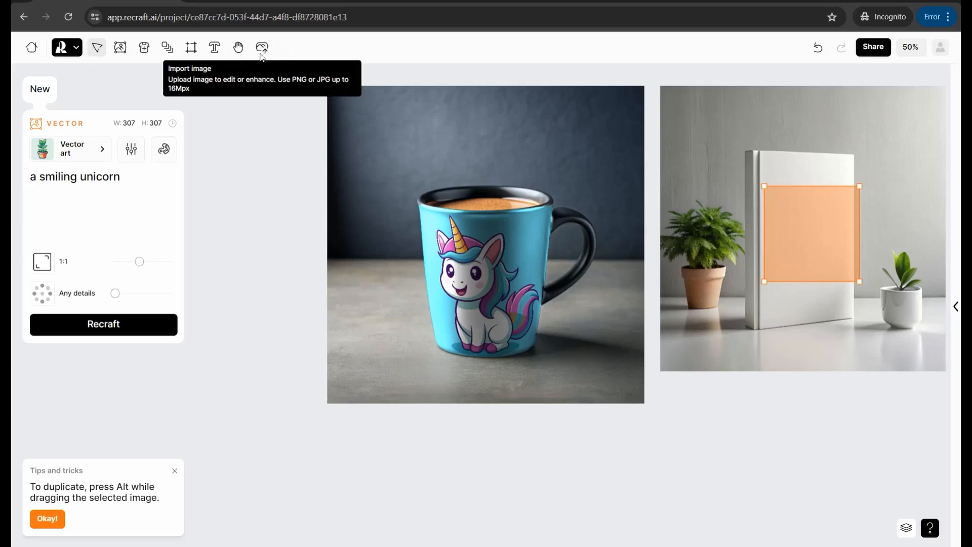
Import the 'THE ART TO PROMOTE Redbubble ON Pinterest' cover image into the book mockup's print area.
click(803, 229)
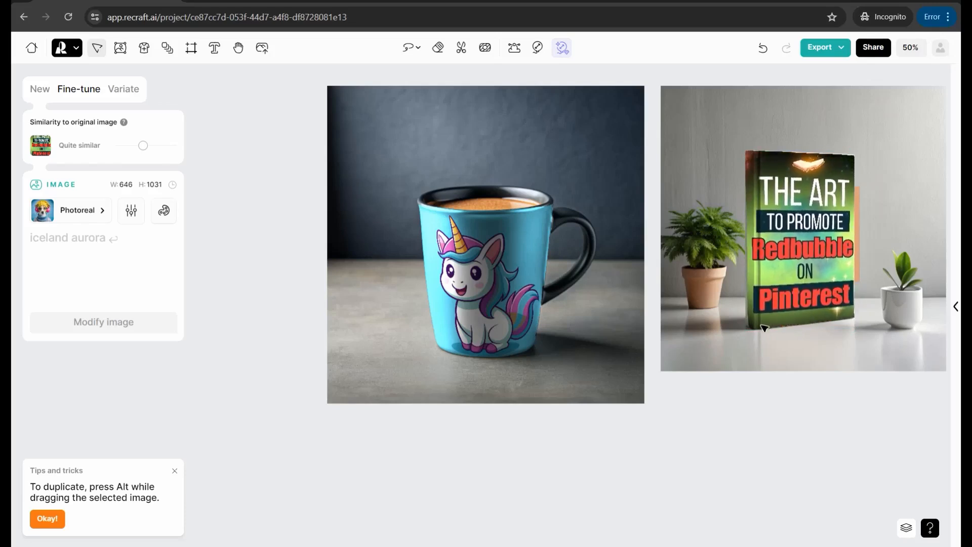
click(803, 248)
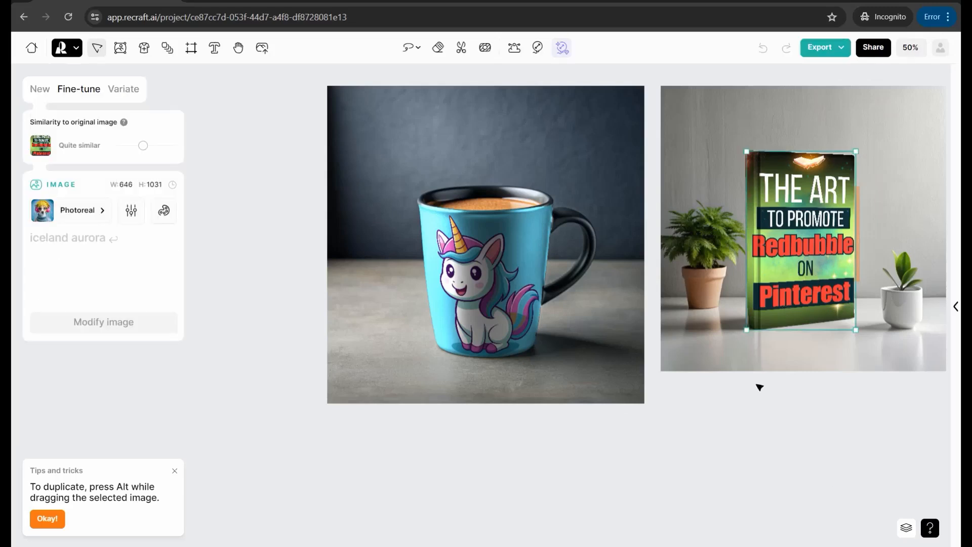
mouse_move(848, 203)
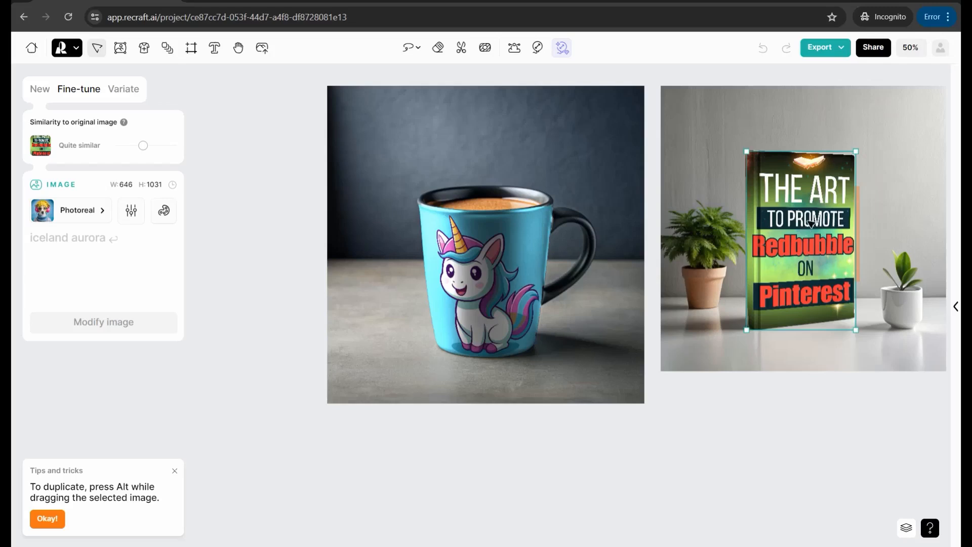
mouse_move(558, 122)
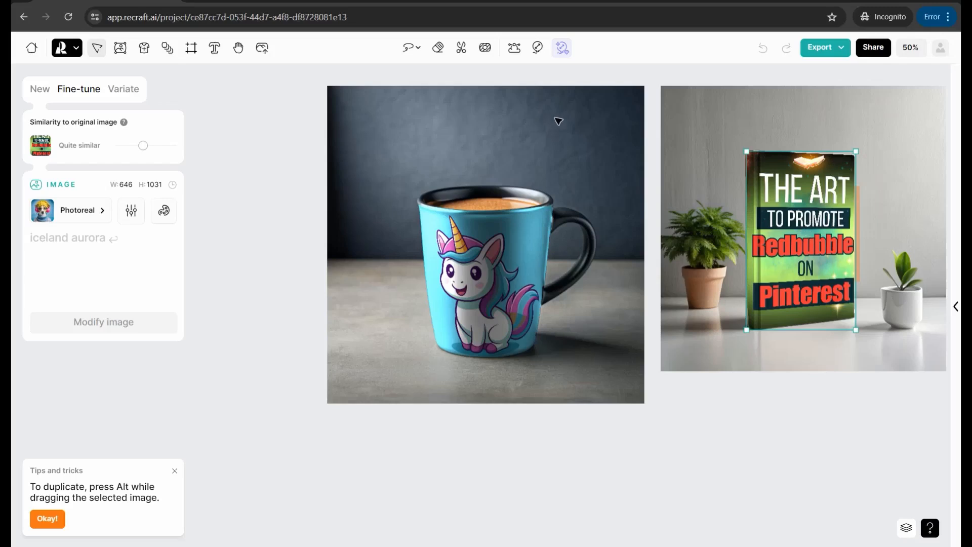
mouse_move(438, 48)
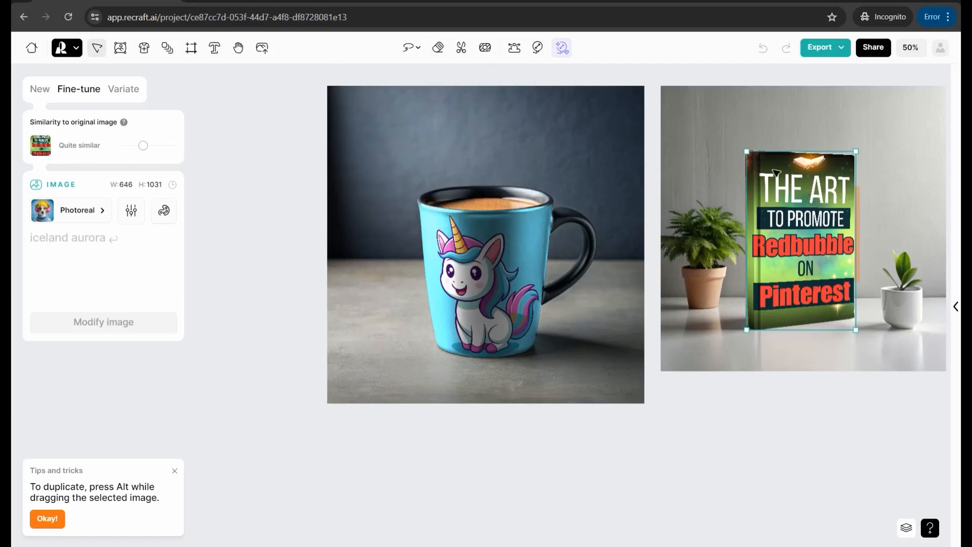
mouse_move(437, 48)
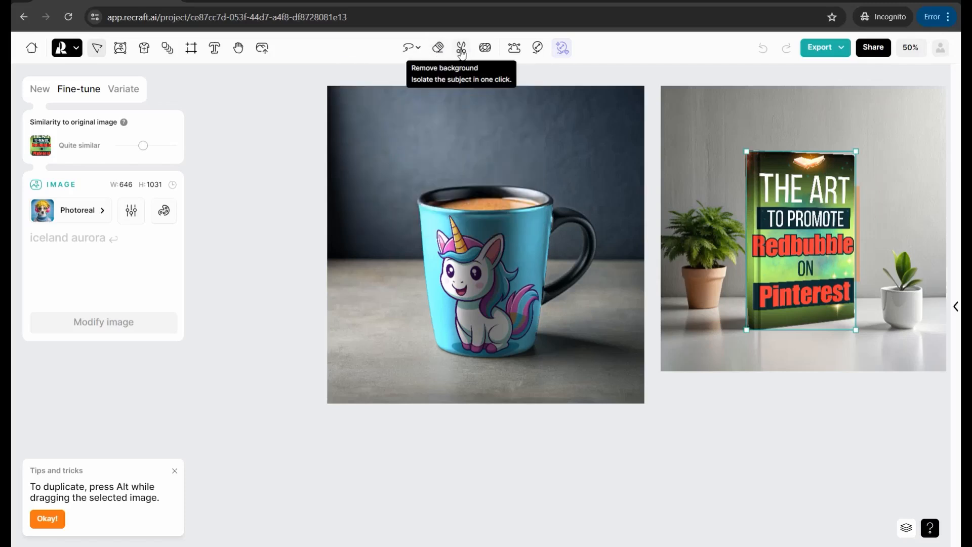
mouse_move(485, 47)
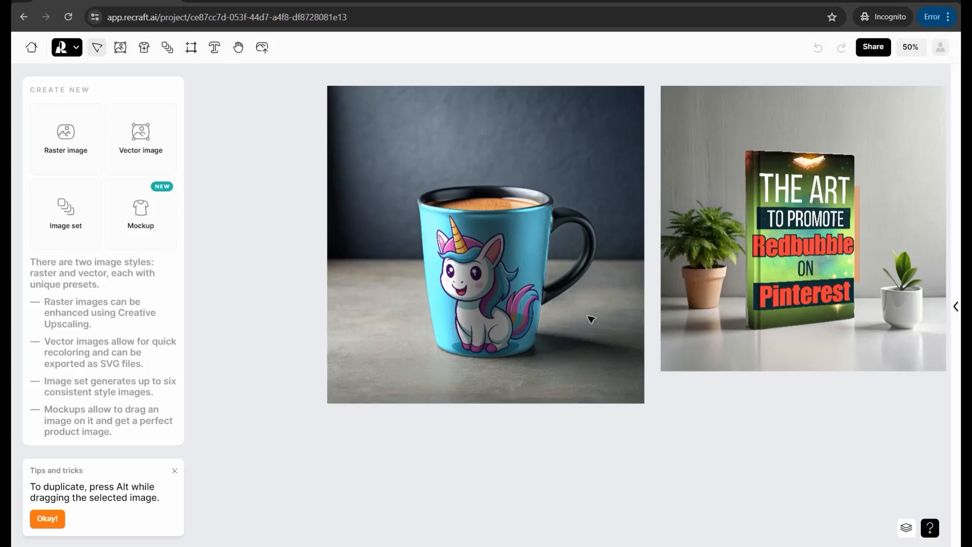
mouse_move(770, 292)
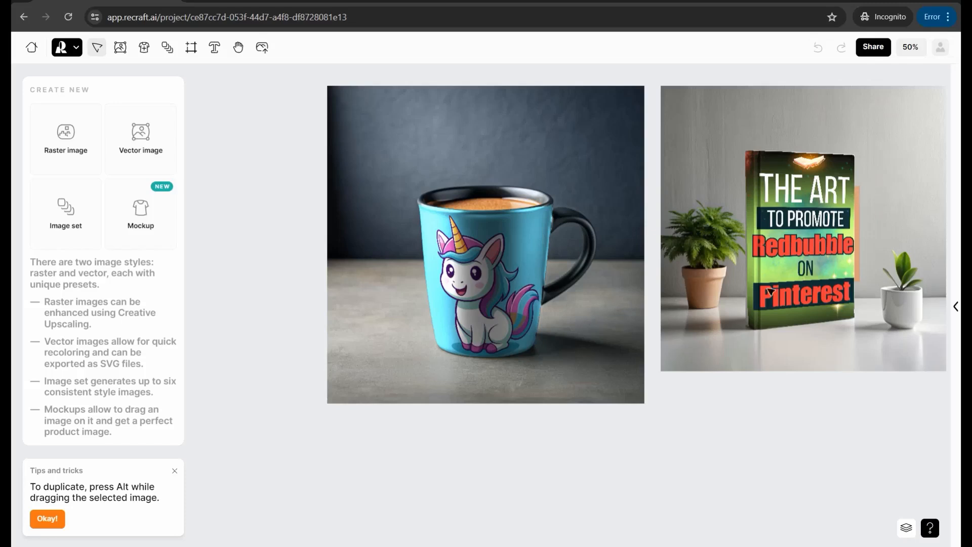
mouse_move(669, 284)
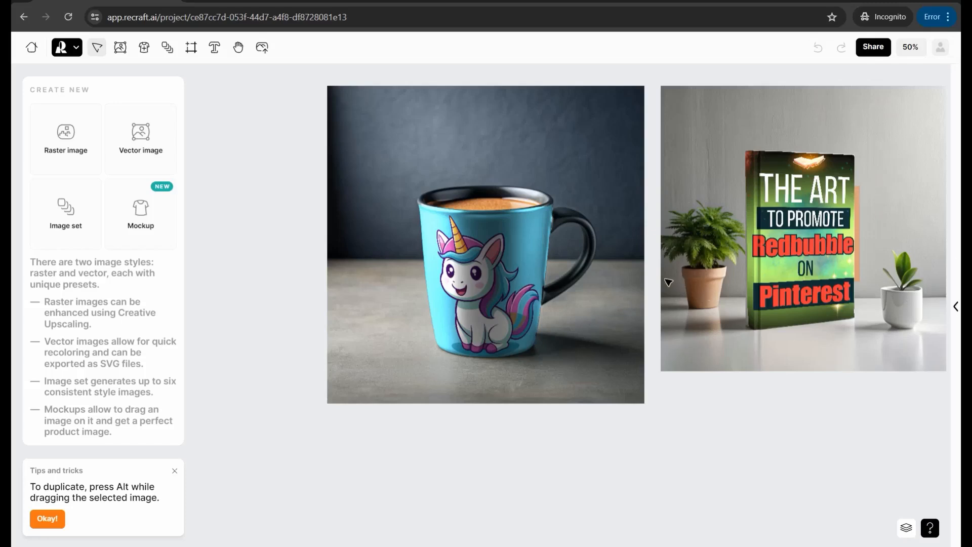
Export the book mockup as a PNG image via its context menu.
right_click(803, 230)
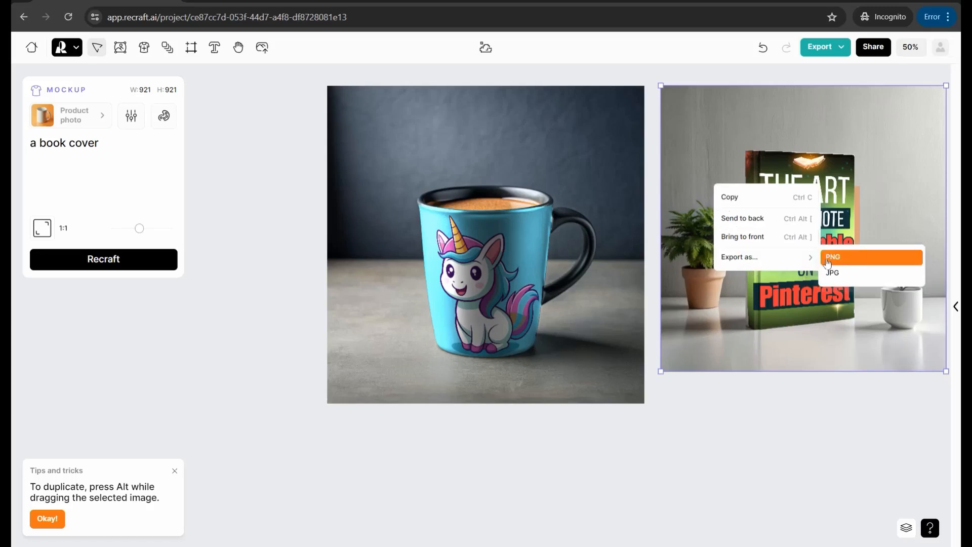
mouse_move(836, 273)
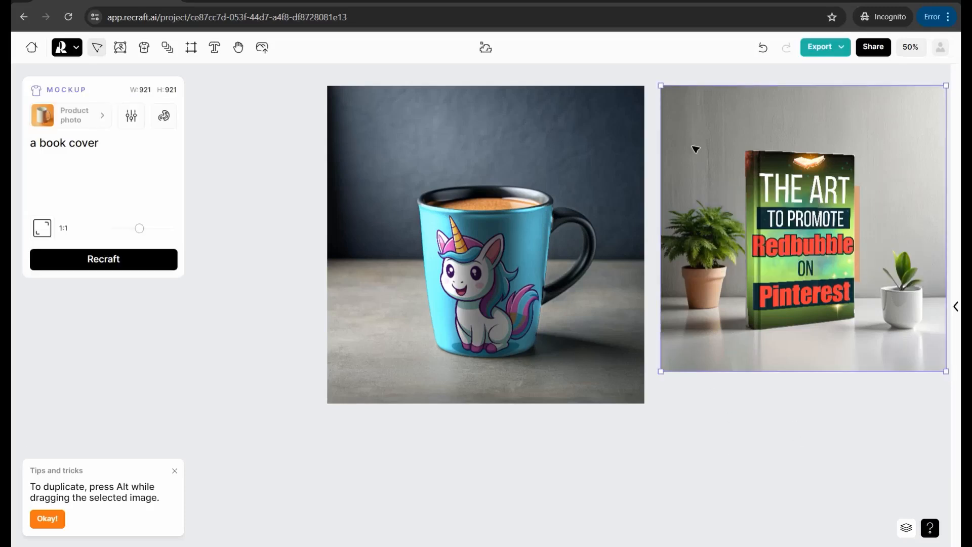
click(820, 46)
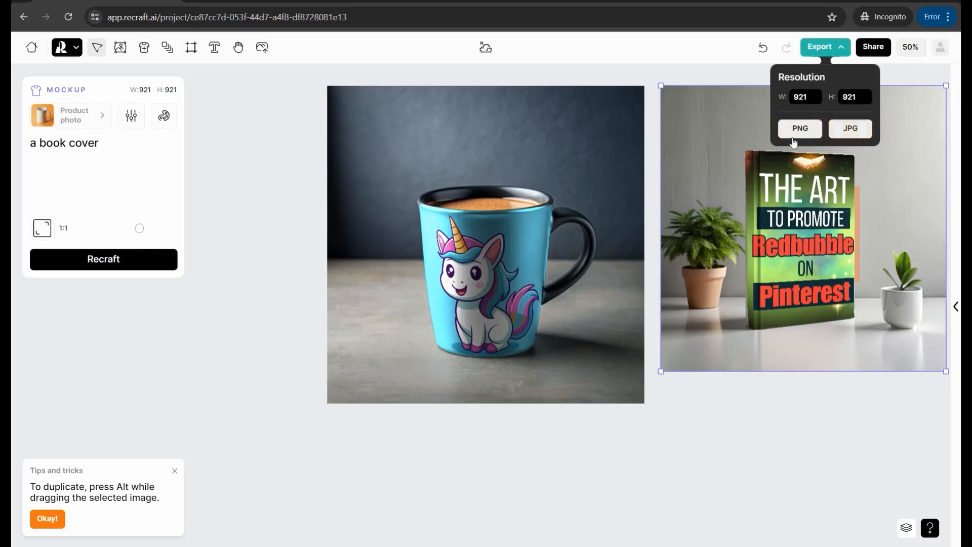
click(800, 128)
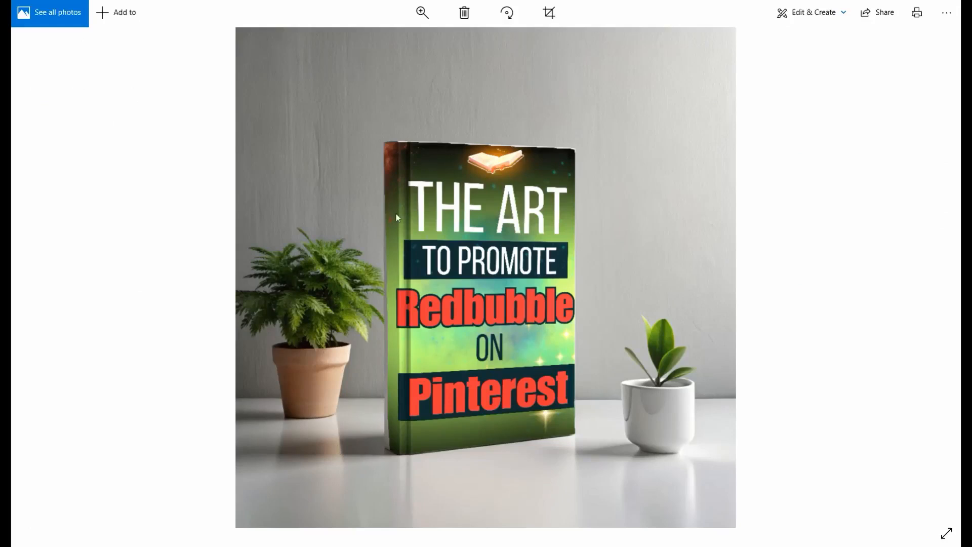
mouse_move(400, 268)
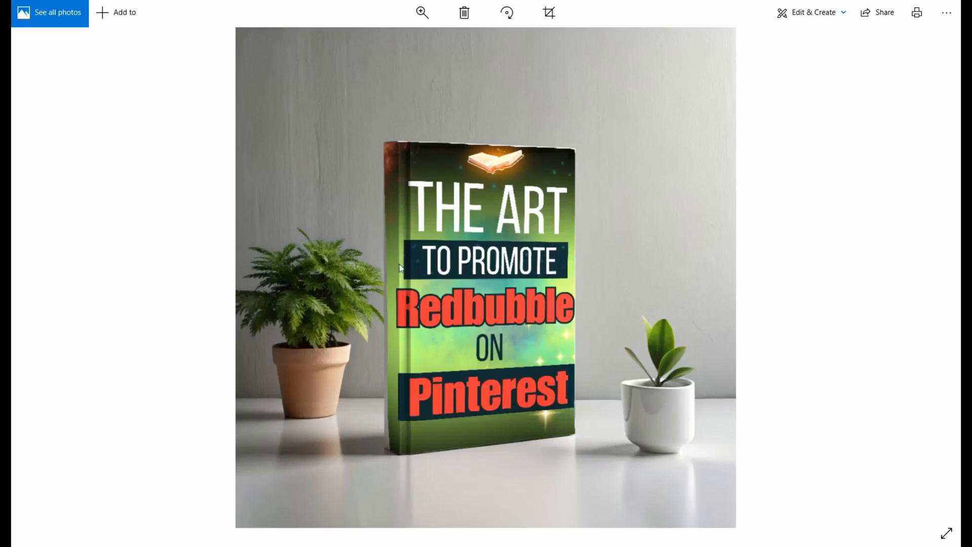
mouse_move(736, 350)
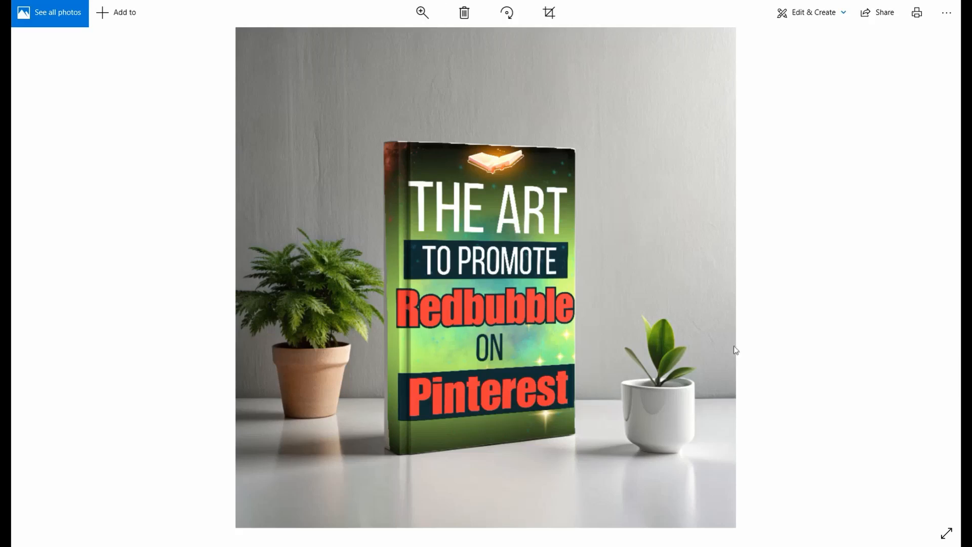
mouse_move(562, 163)
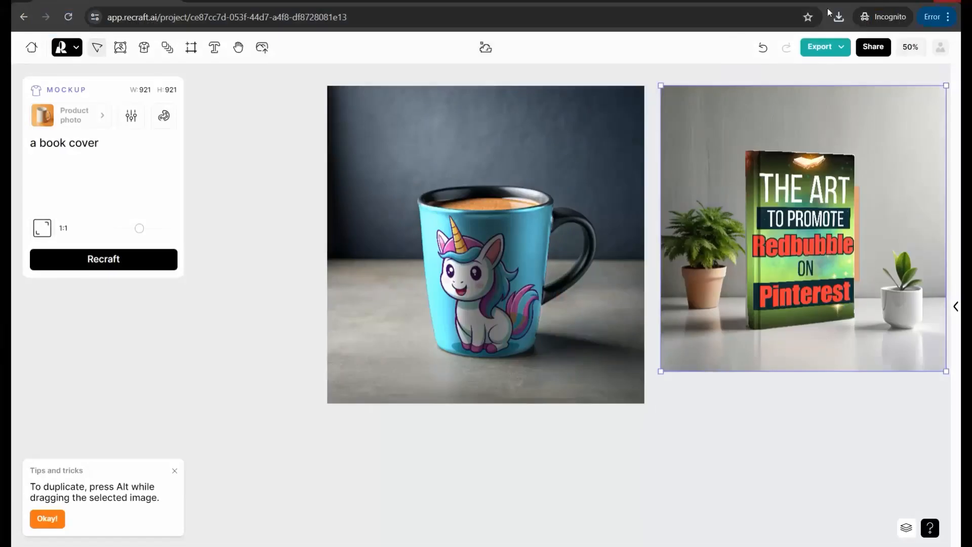
mouse_move(497, 233)
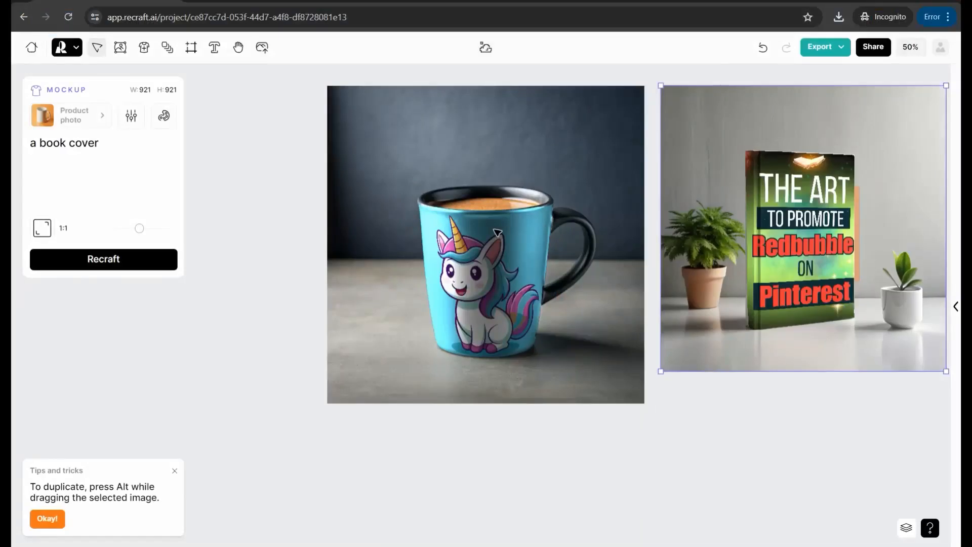
mouse_move(308, 257)
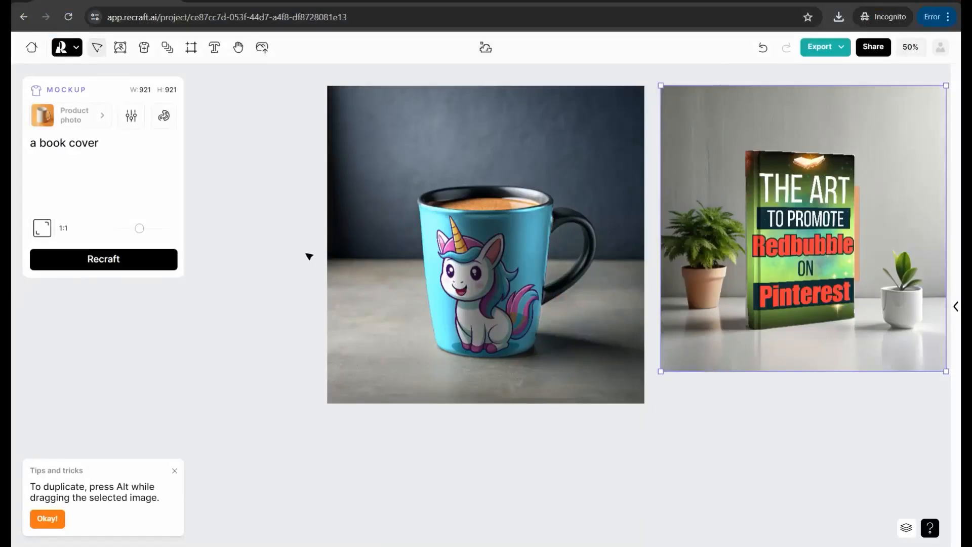